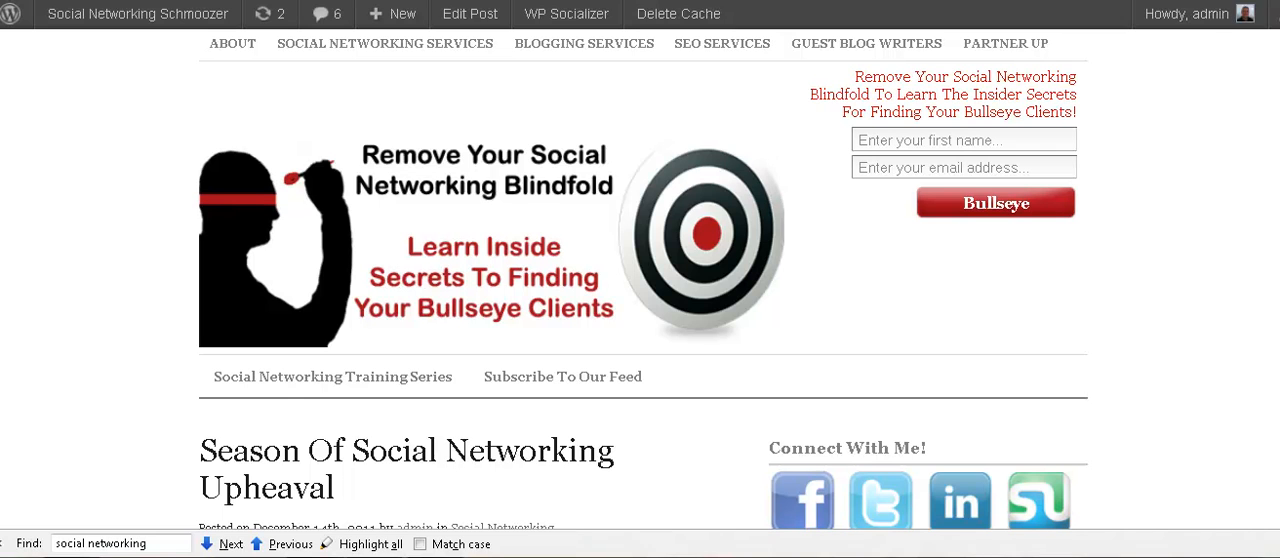
# Step: Go from the Google Analytics landing page to the Account Home via Access Analytics
pyautogui.scroll(-3)
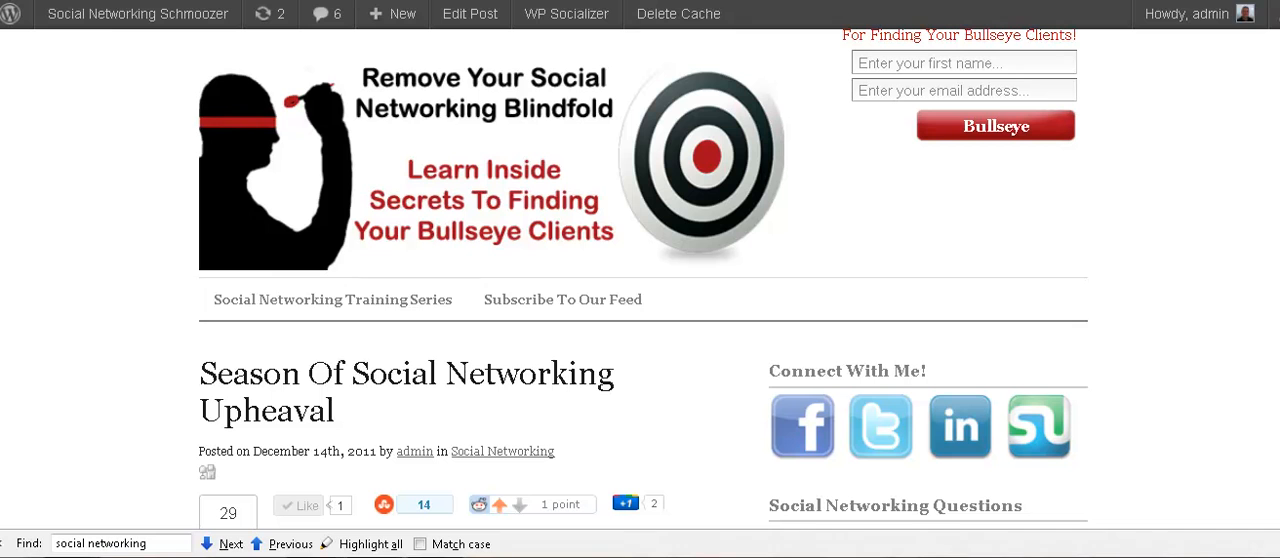
pyautogui.doubleClick(403, 373)
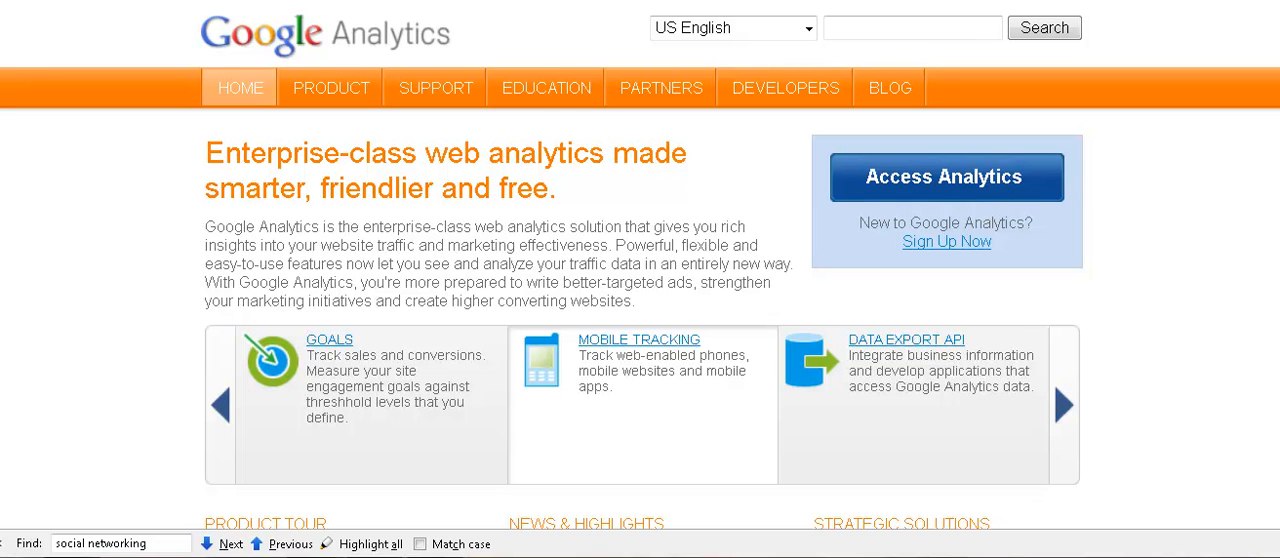
pyautogui.click(972, 177)
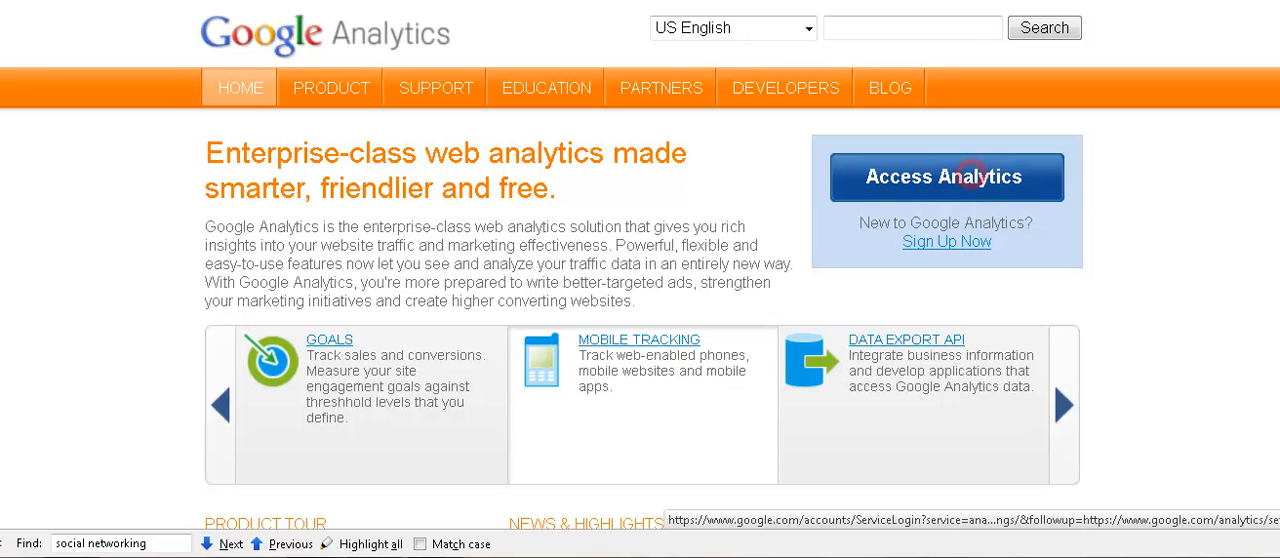
pyautogui.click(970, 176)
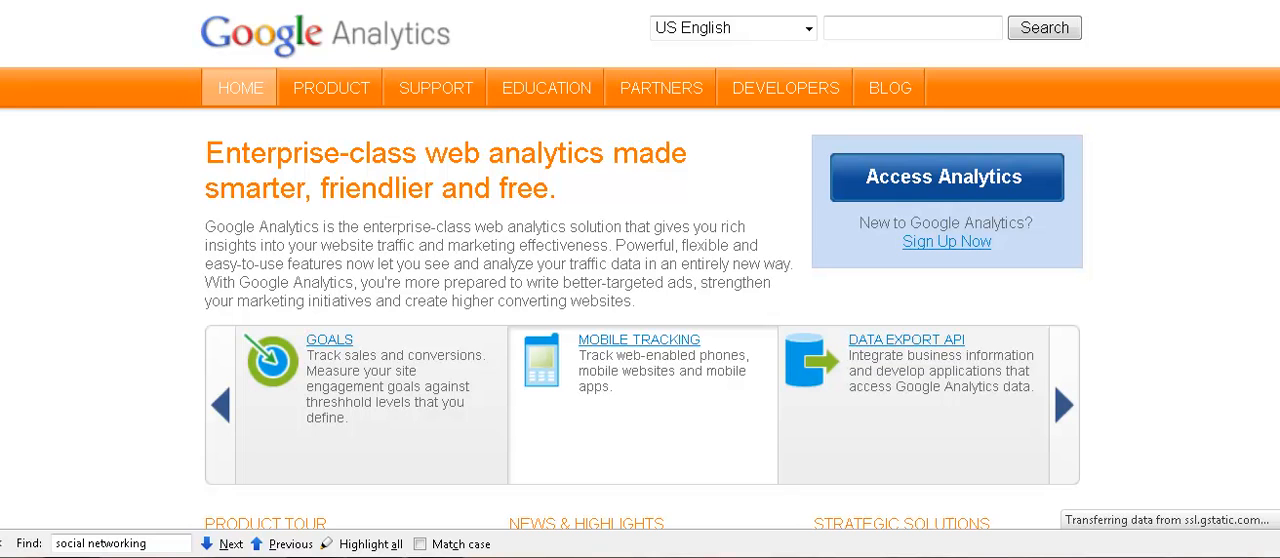
pyautogui.click(946, 176)
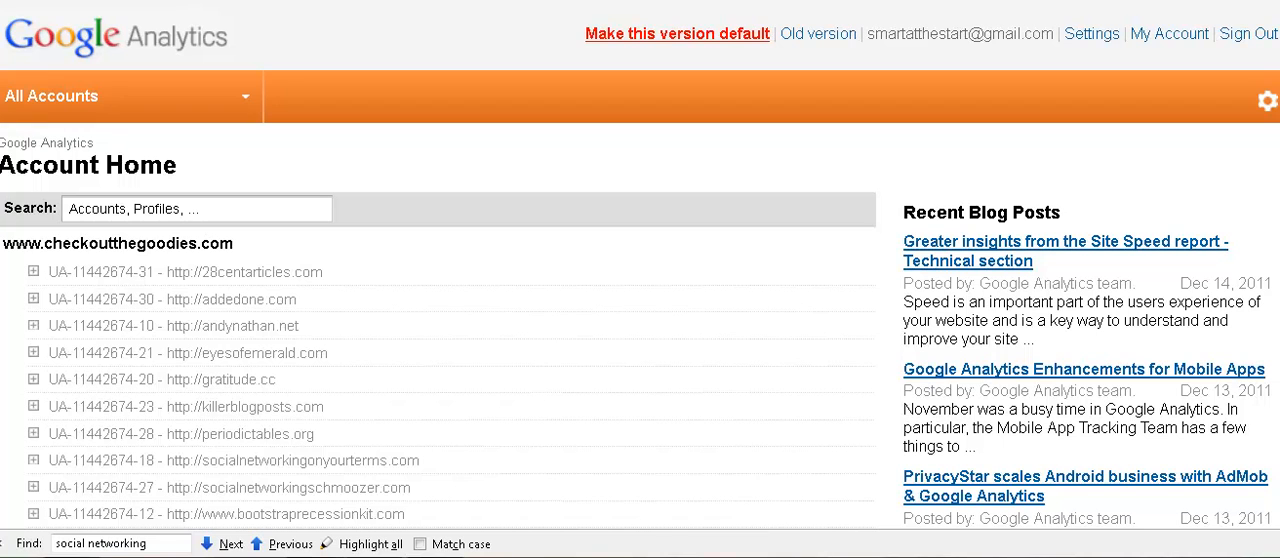
pyautogui.click(36, 325)
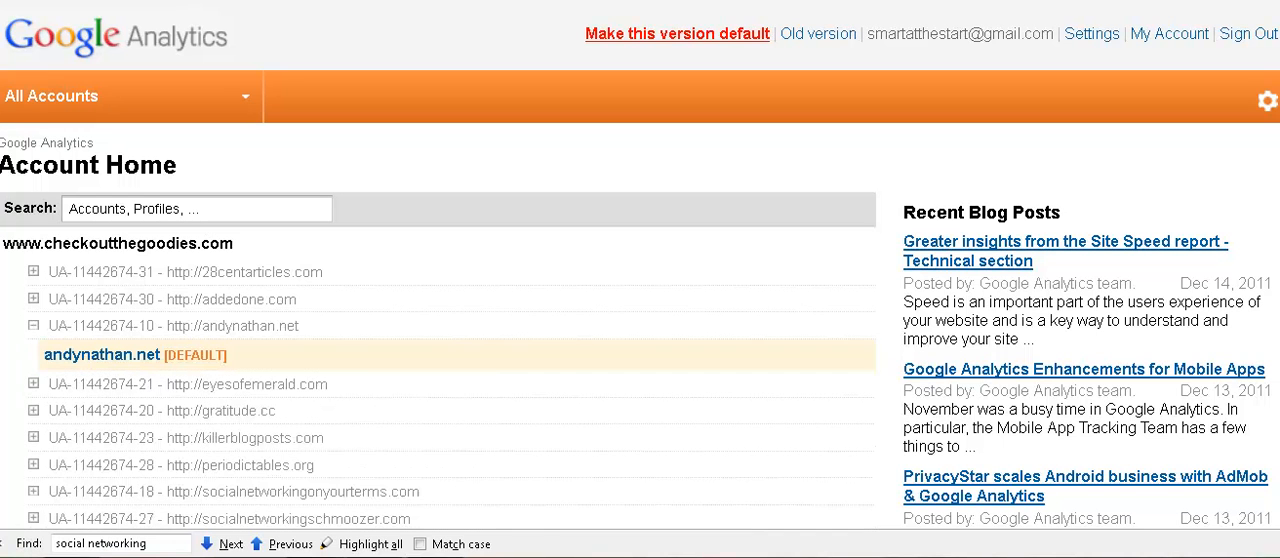
pyautogui.click(101, 354)
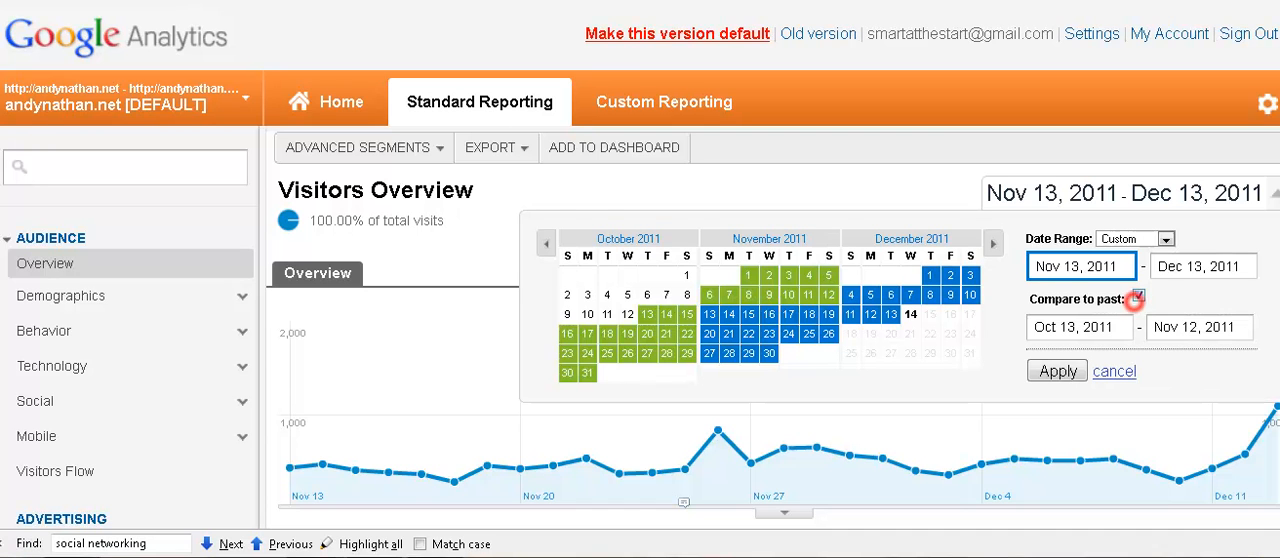
# Step: Enable Compare to past so Nov 13–Dec 13 is compared with Oct 13–Nov 12, 2011
pyautogui.click(1146, 297)
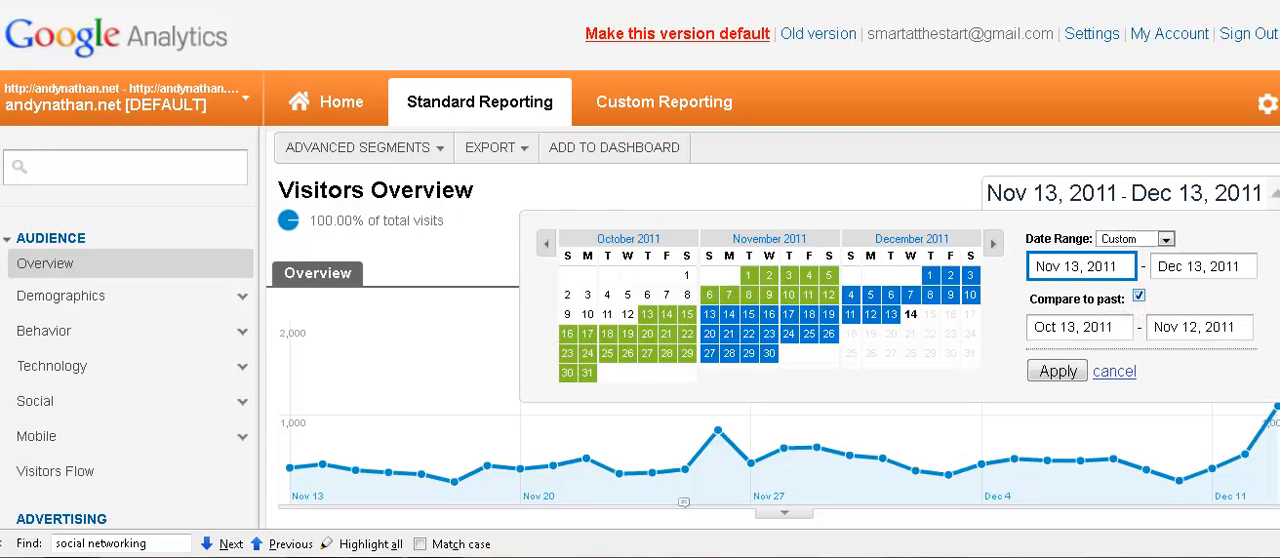
pyautogui.click(1056, 371)
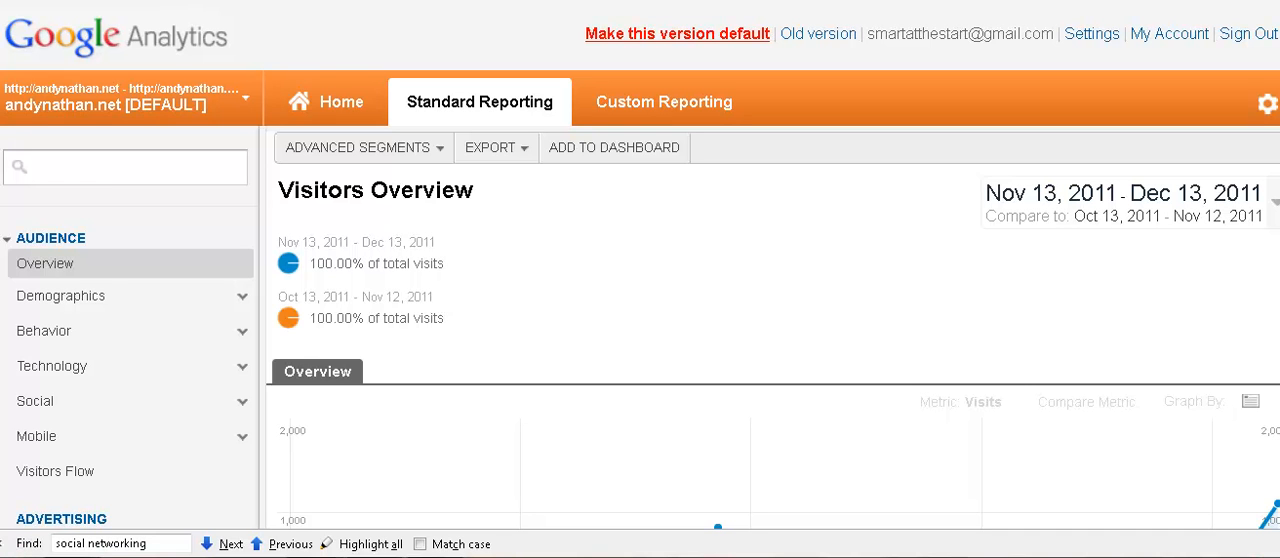
pyautogui.scroll(-3)
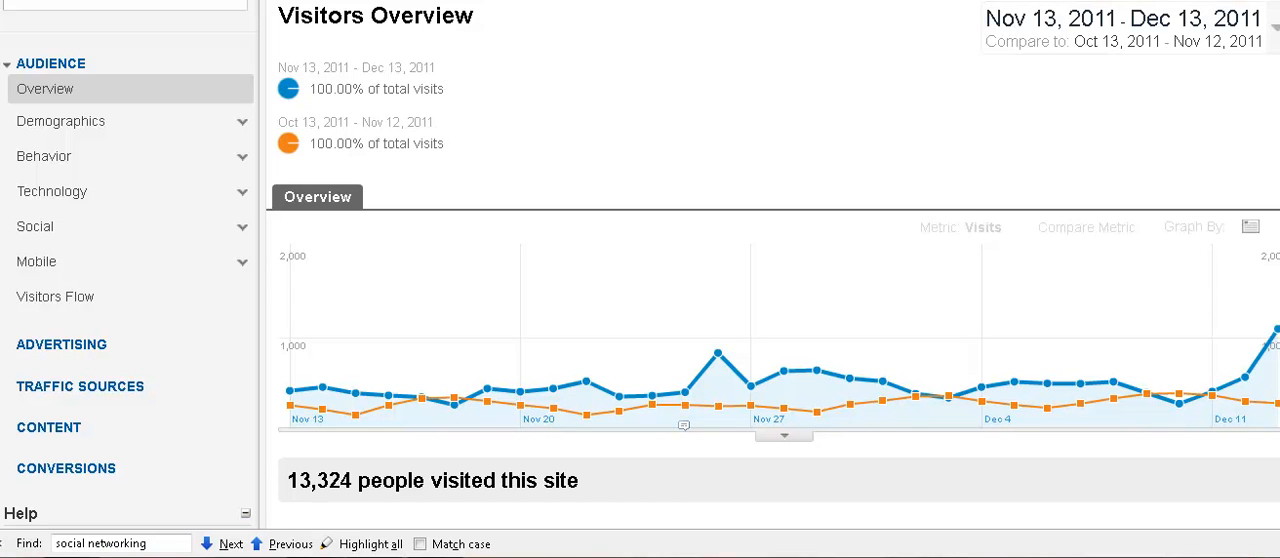
pyautogui.scroll(-3)
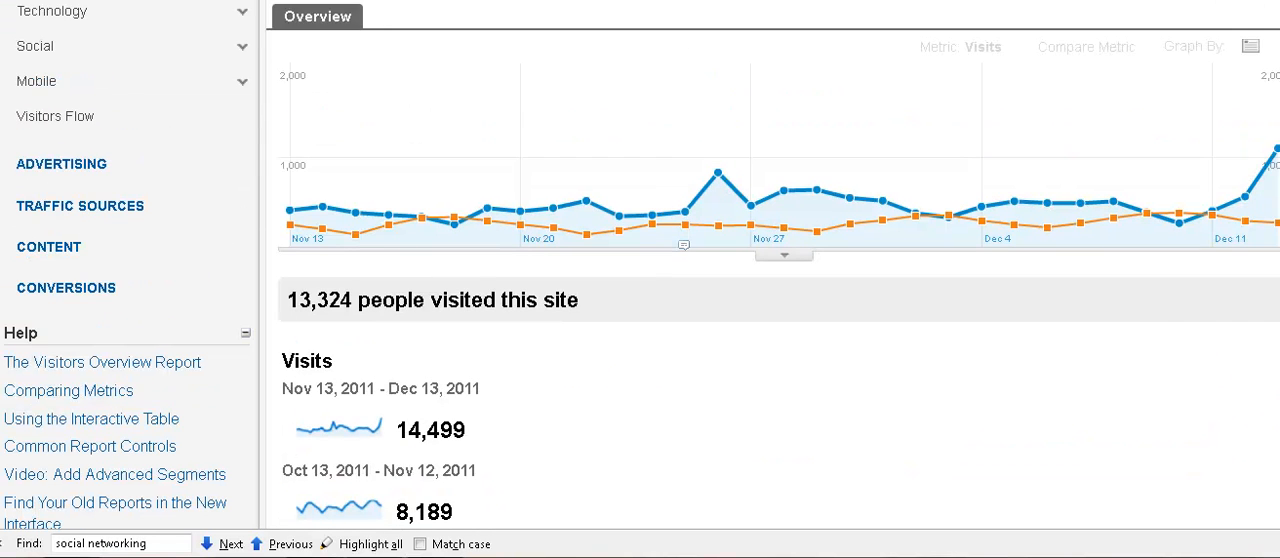
pyautogui.scroll(-3)
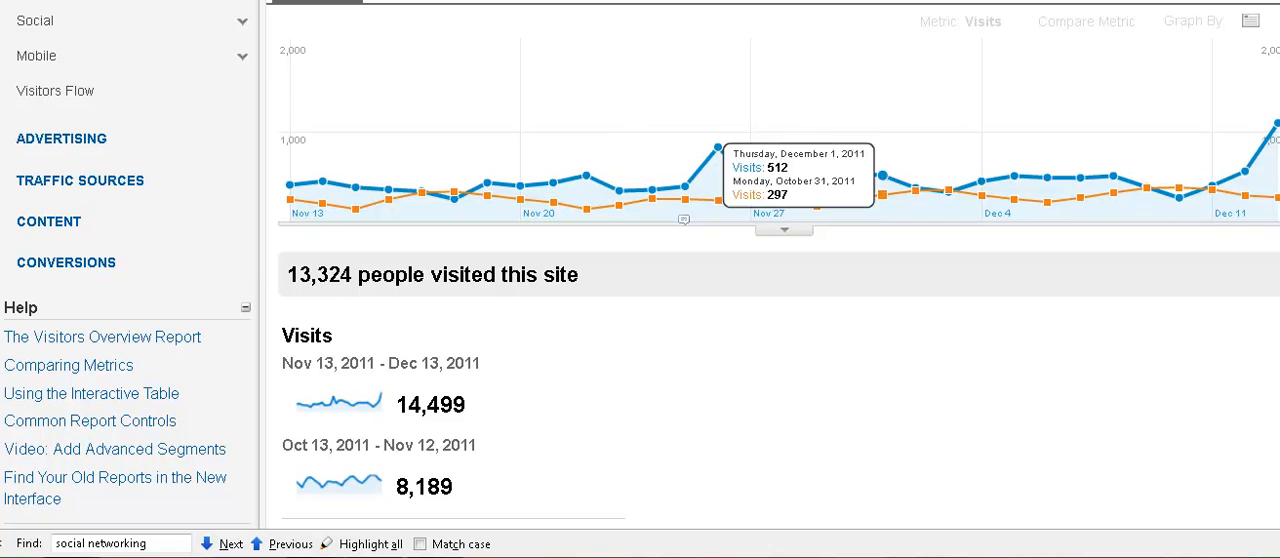
pyautogui.moveTo(718, 145)
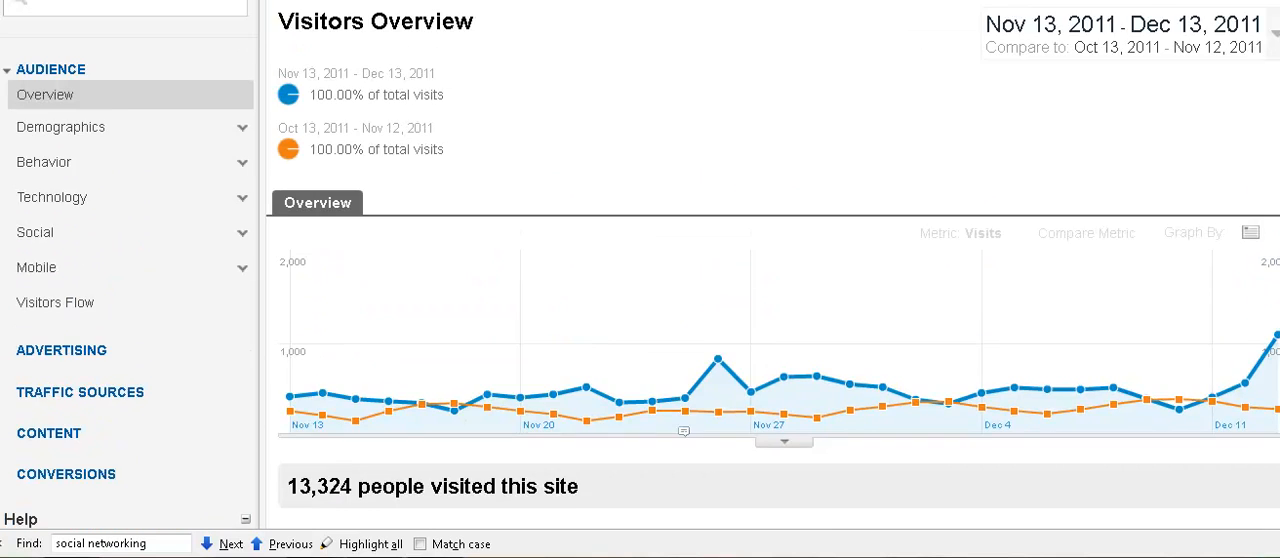
# Step: Untick Compare to past so only Nov 13–Dec 13, 2011 (14,499 visits) shows
pyautogui.click(1120, 22)
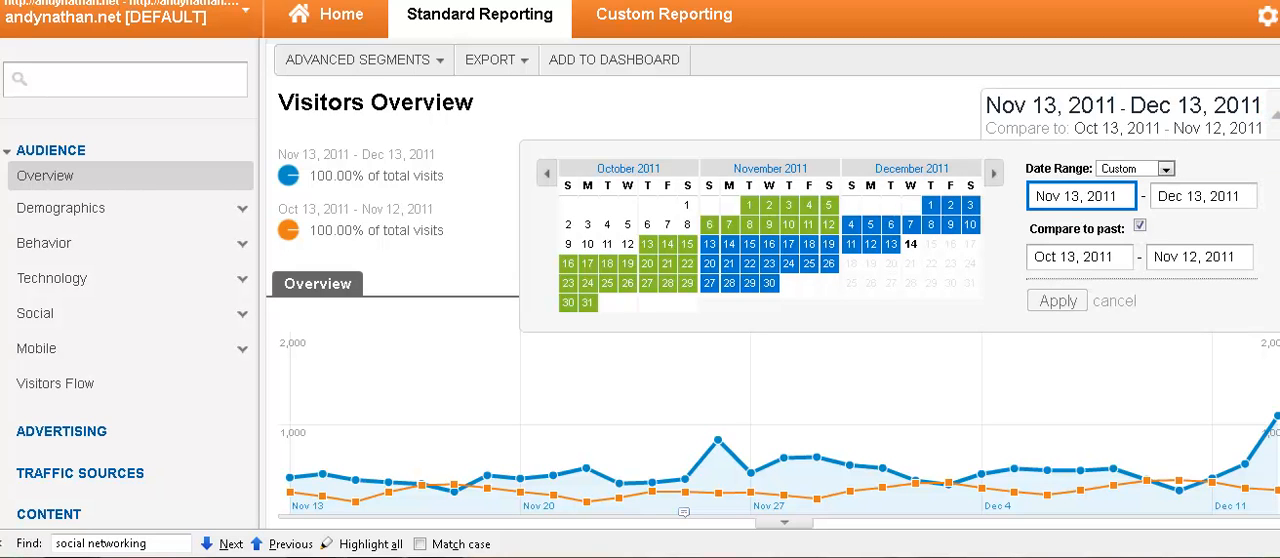
pyautogui.click(1056, 300)
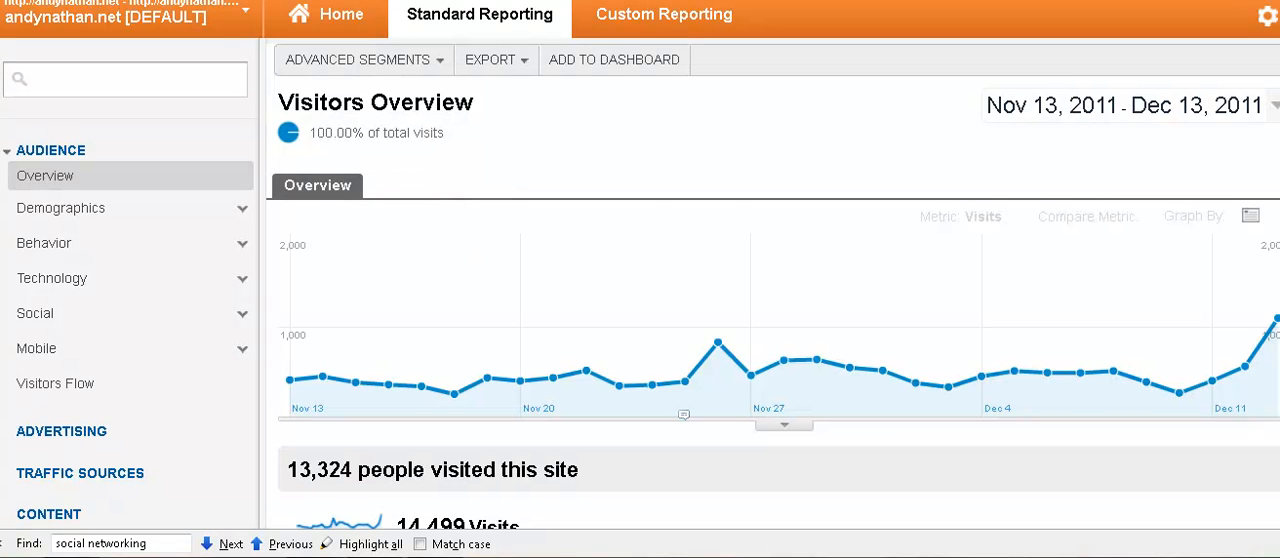
pyautogui.scroll(-3)
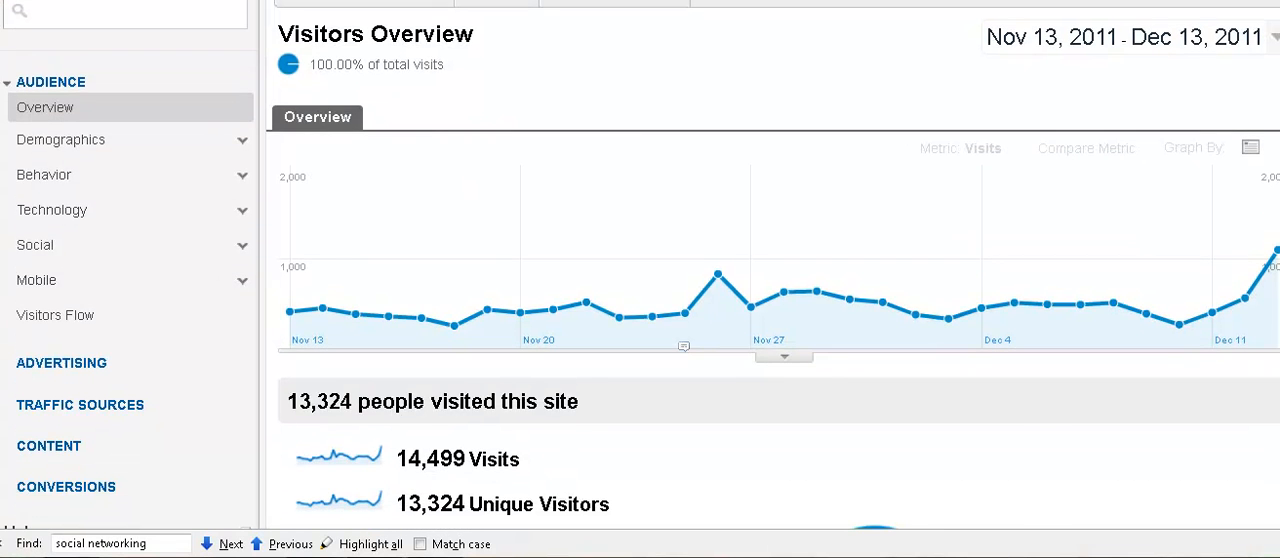
pyautogui.scroll(-3)
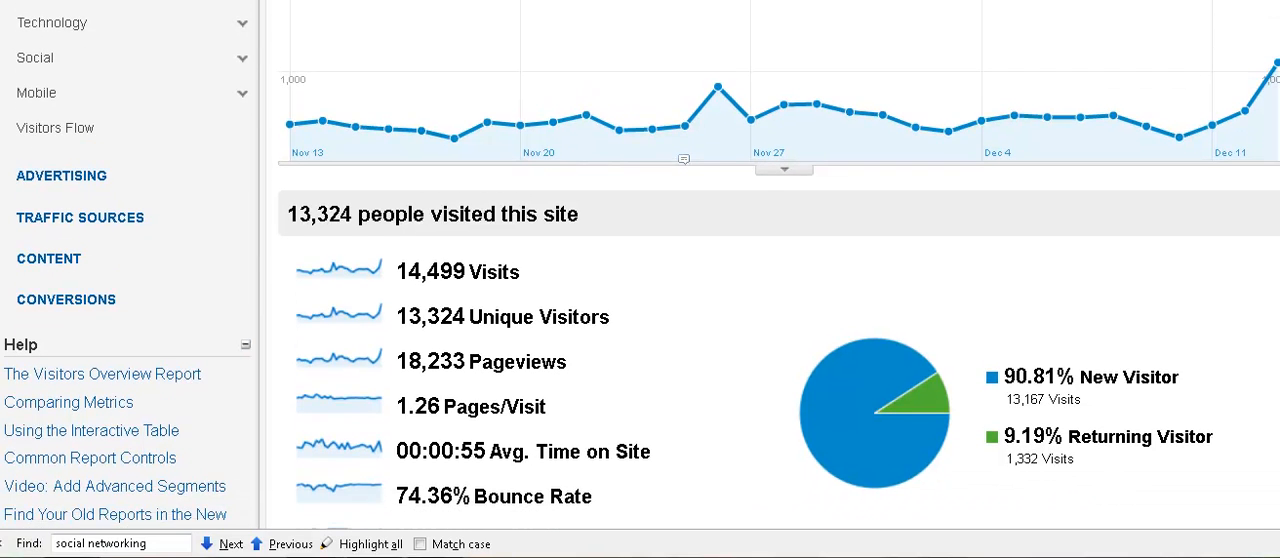
pyautogui.scroll(-3)
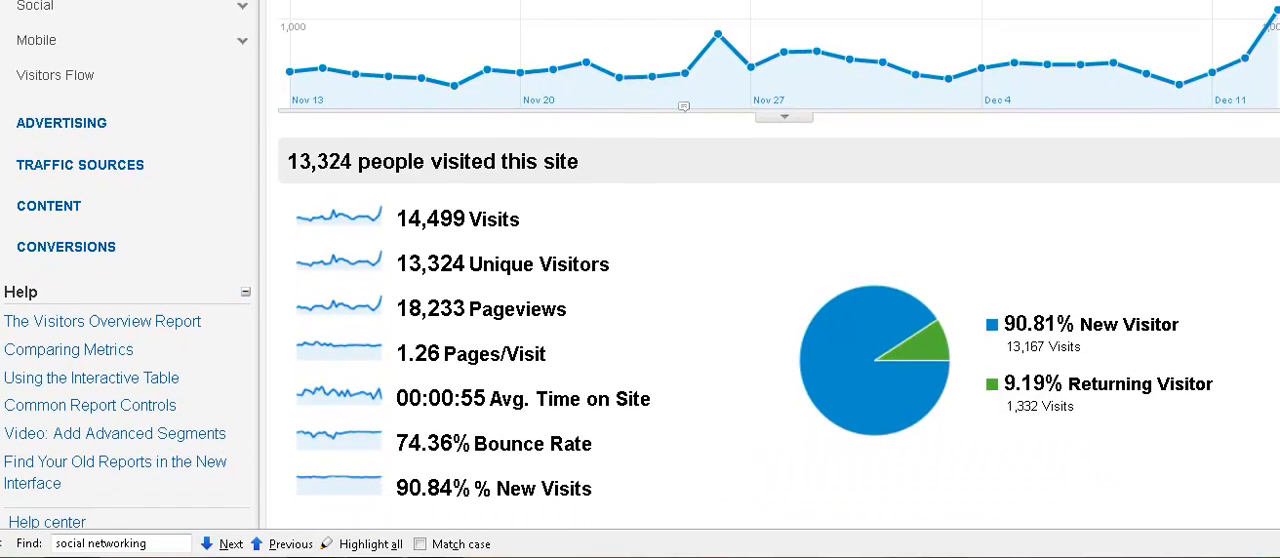
pyautogui.scroll(-3)
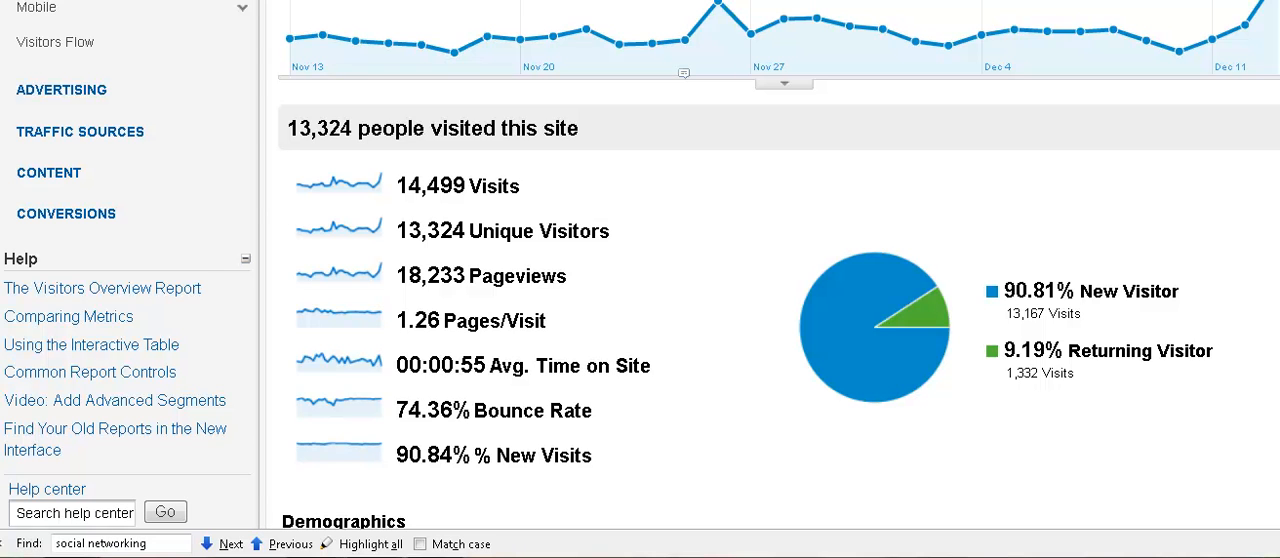
pyautogui.scroll(-3)
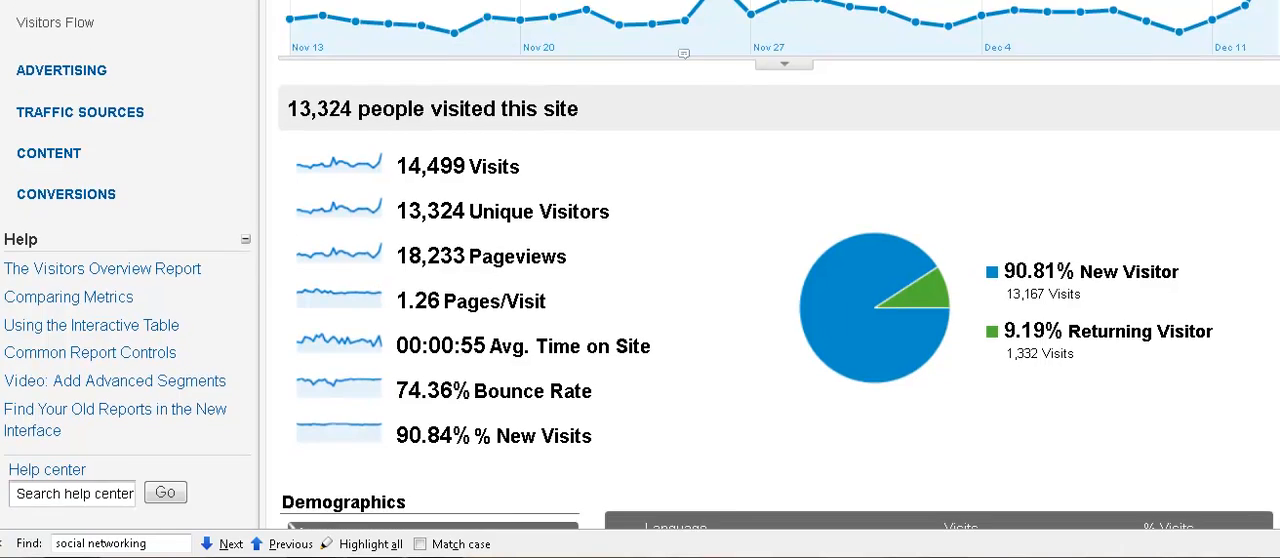
# Step: Switch the Demographics table from language to country, then to city, led by Chicago
pyautogui.scroll(-3)
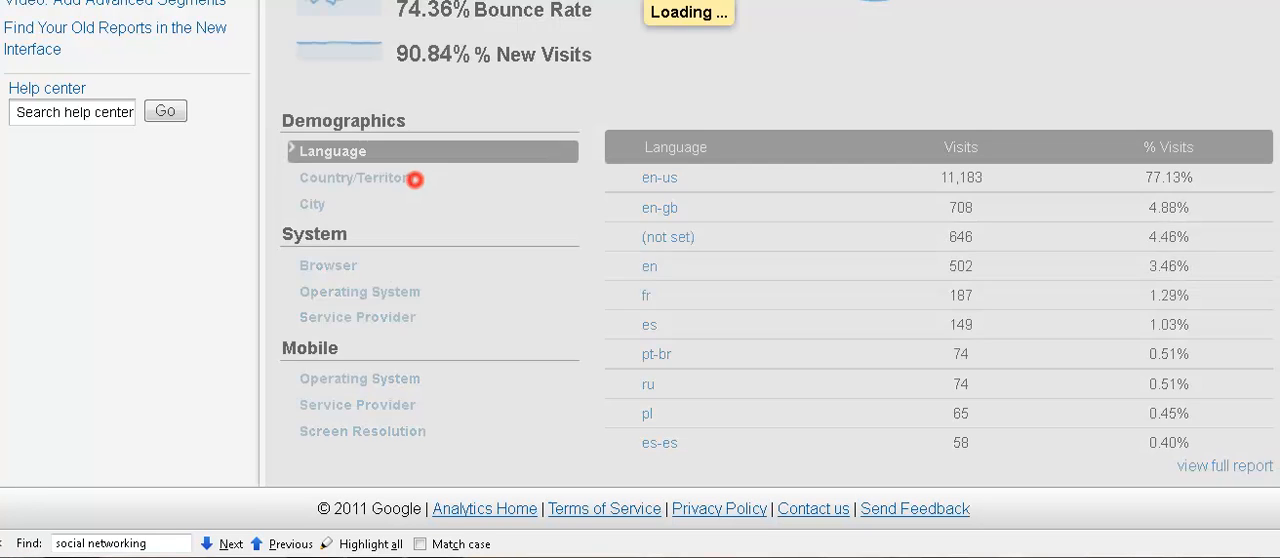
pyautogui.click(356, 177)
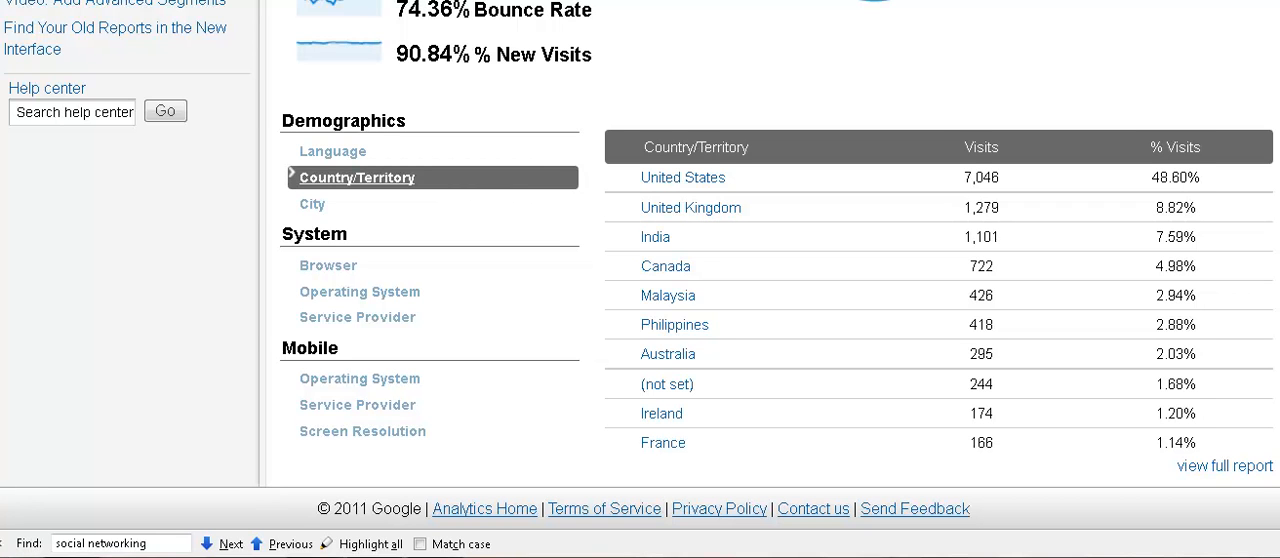
pyautogui.click(312, 204)
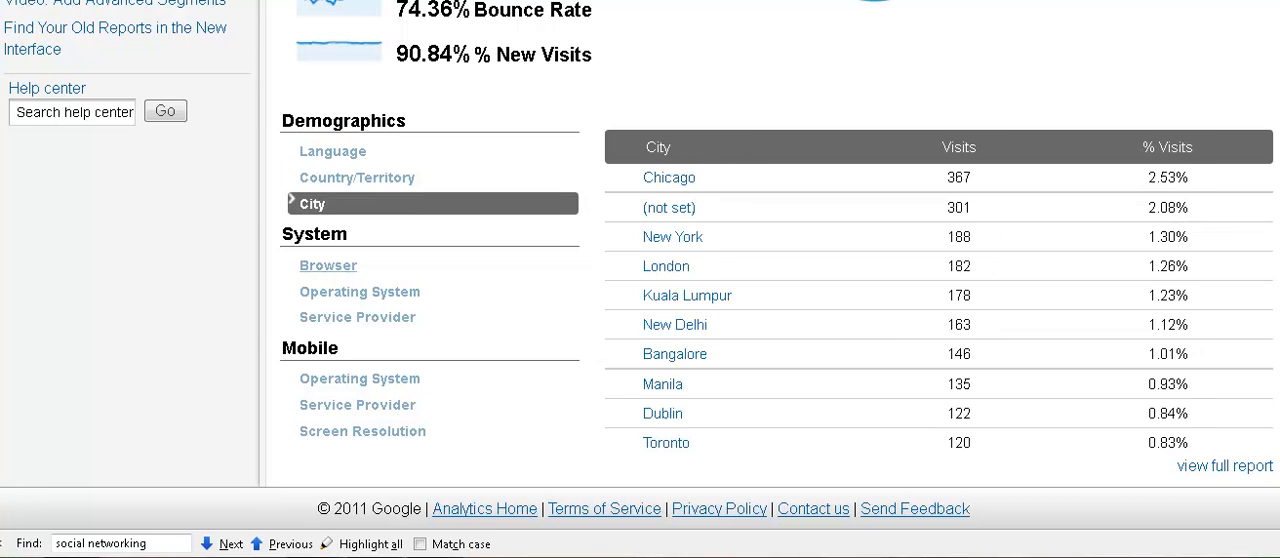
# Step: Show visits per browser, with Chrome leading at 4,810 visits (33.17%)
pyautogui.click(328, 265)
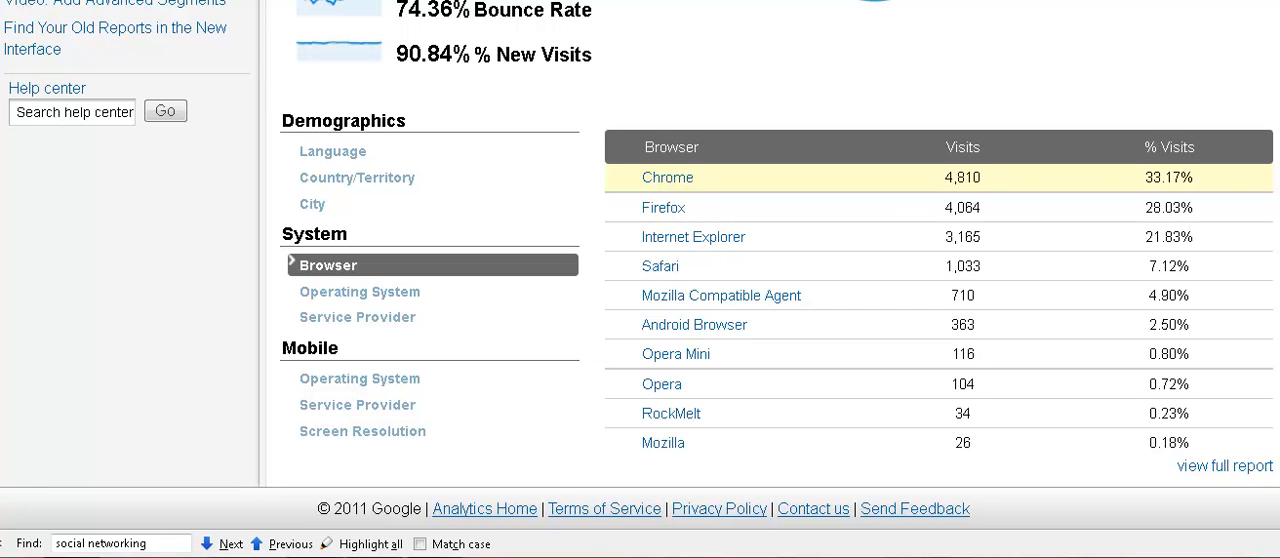
pyautogui.moveTo(664, 208)
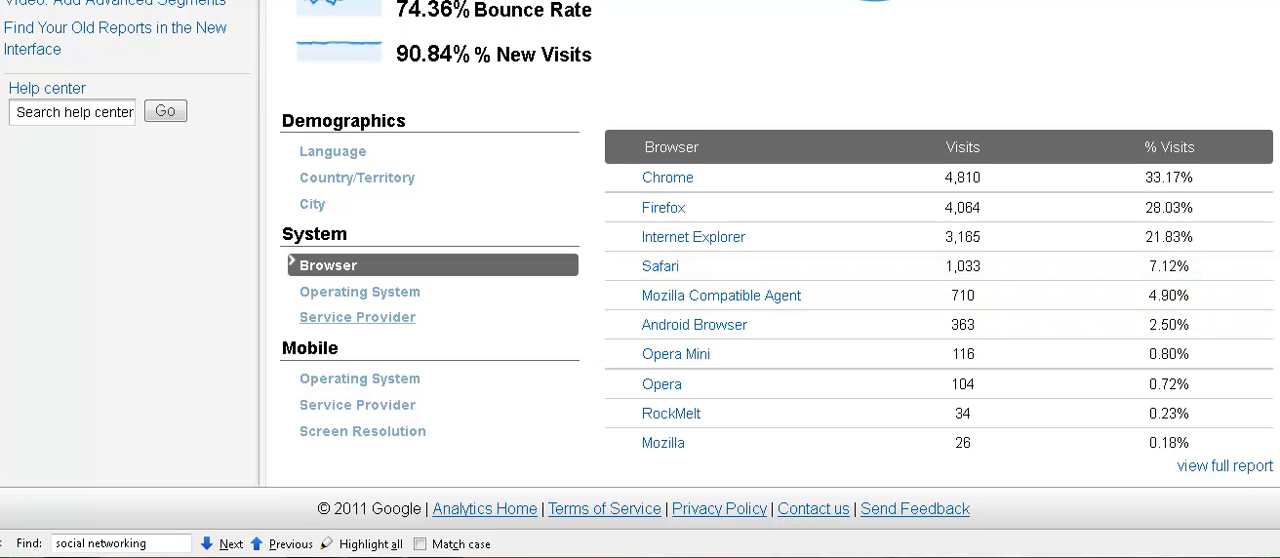
# Step: Show visits per operating system, led by Windows with 10,657 visits (73.50%)
pyautogui.click(359, 291)
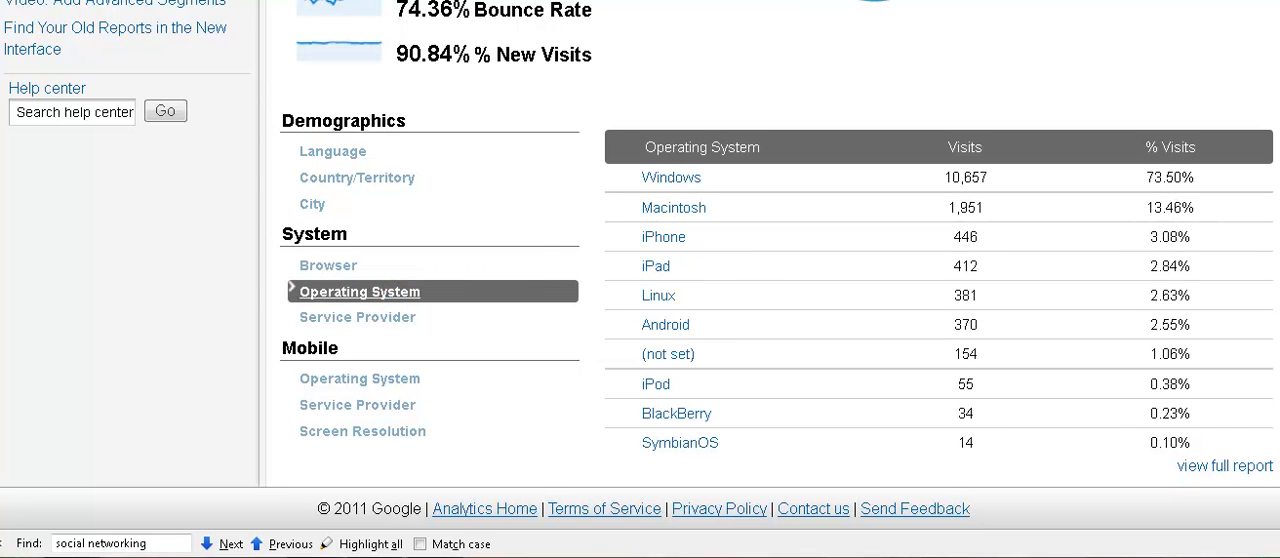
pyautogui.moveTo(656, 266)
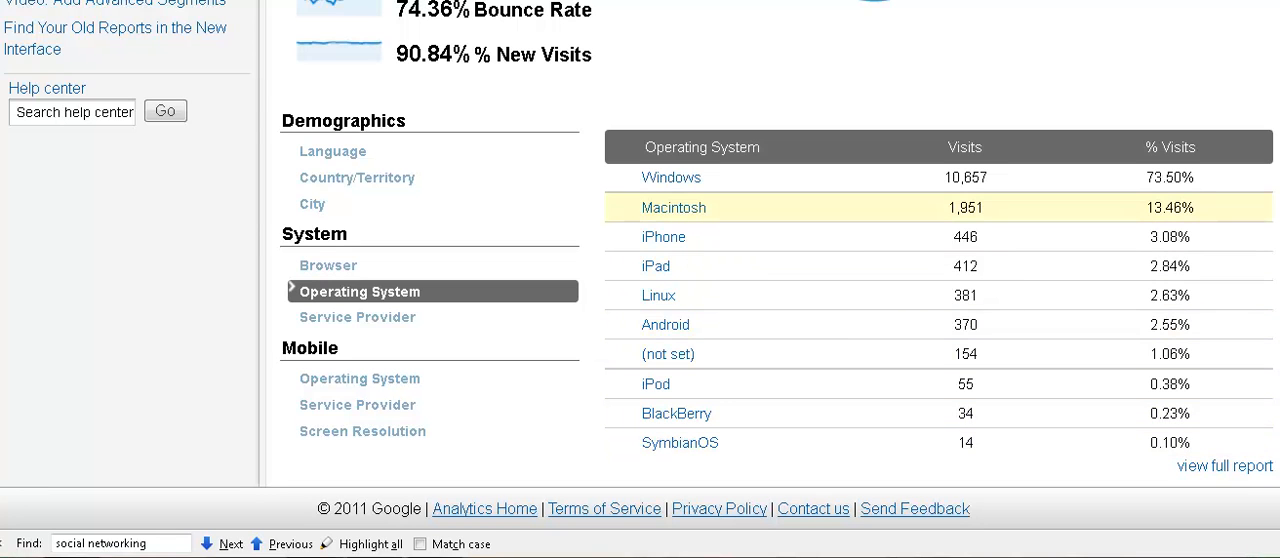
pyautogui.moveTo(665, 324)
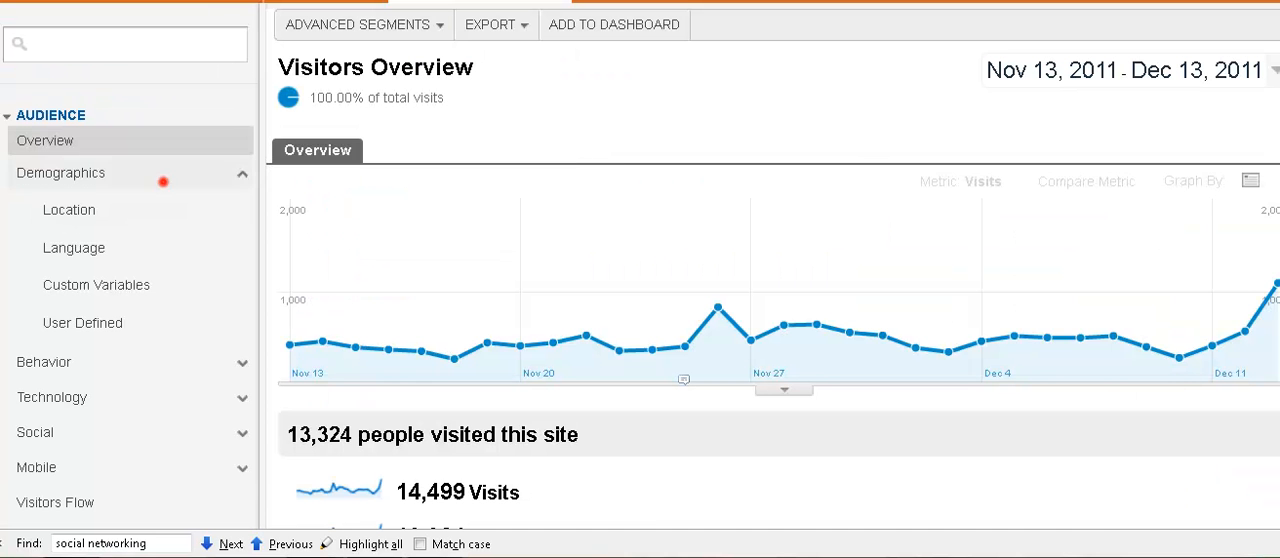
# Step: Open the Location map overlay of the 14,499 visits by country
pyautogui.click(68, 210)
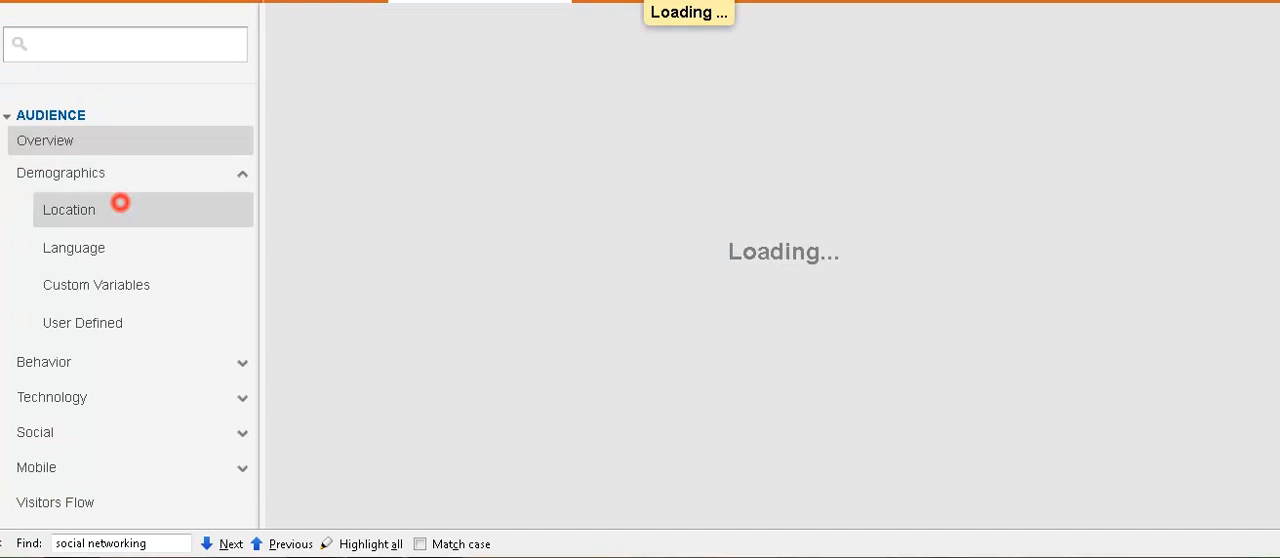
pyautogui.click(68, 209)
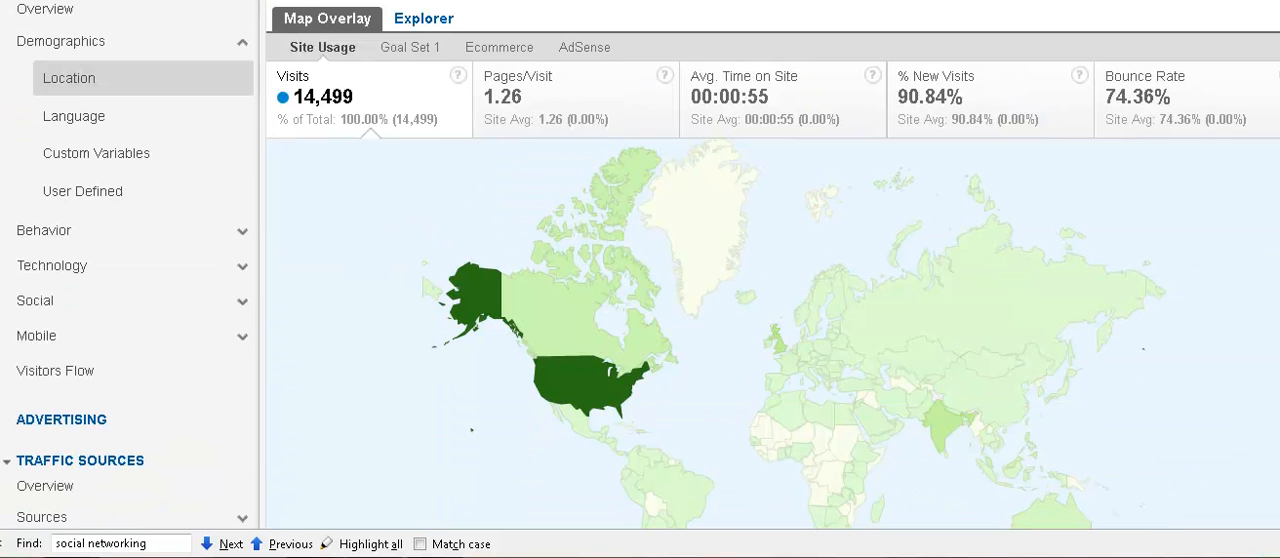
# Step: Open Traffic Sources Overview (52.89% search, 32.80% referral) and expand Sources
pyautogui.click(46, 486)
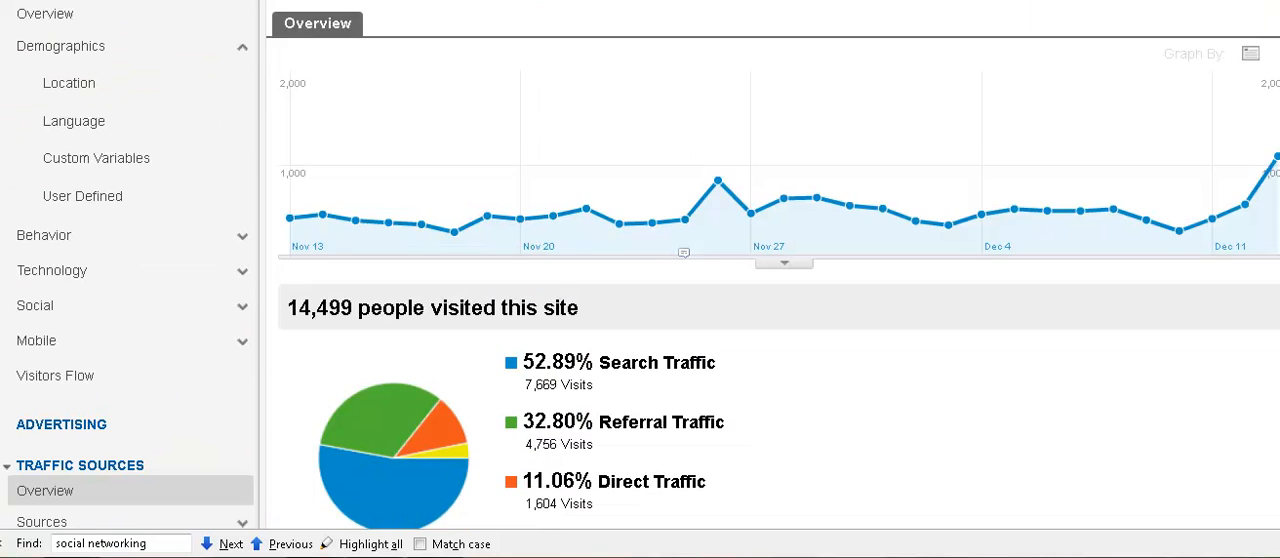
pyautogui.scroll(-3)
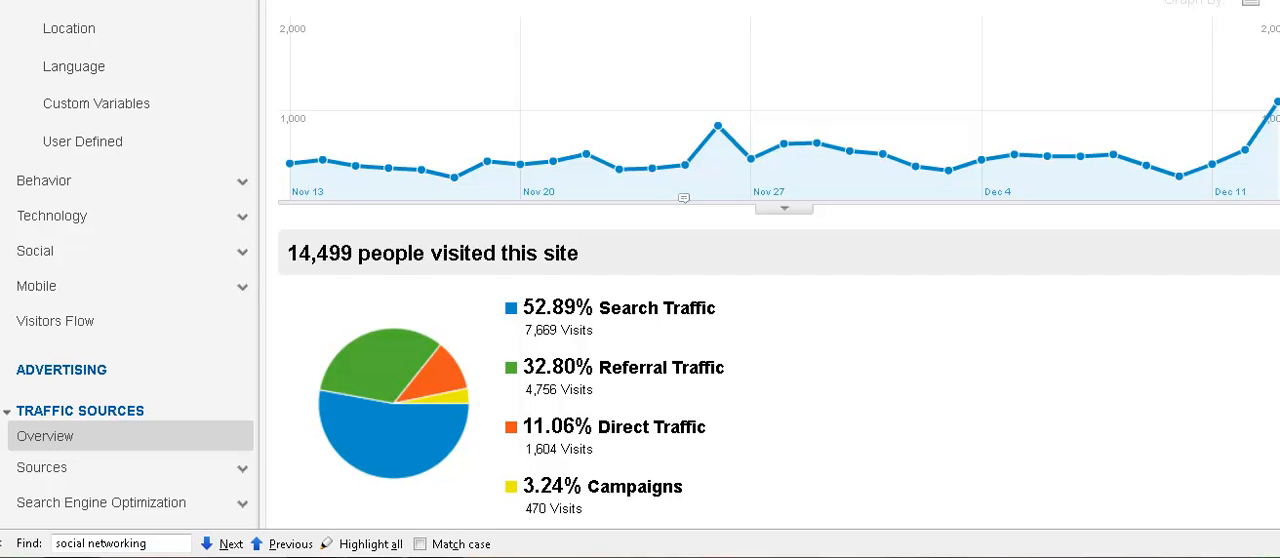
pyautogui.moveTo(1177, 178)
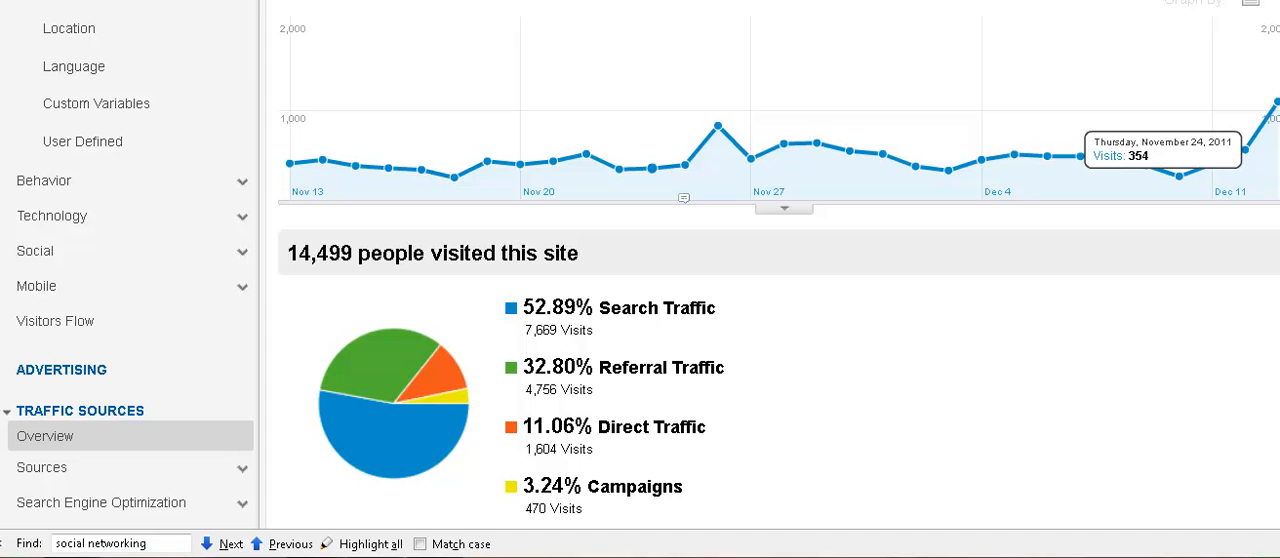
pyautogui.click(41, 467)
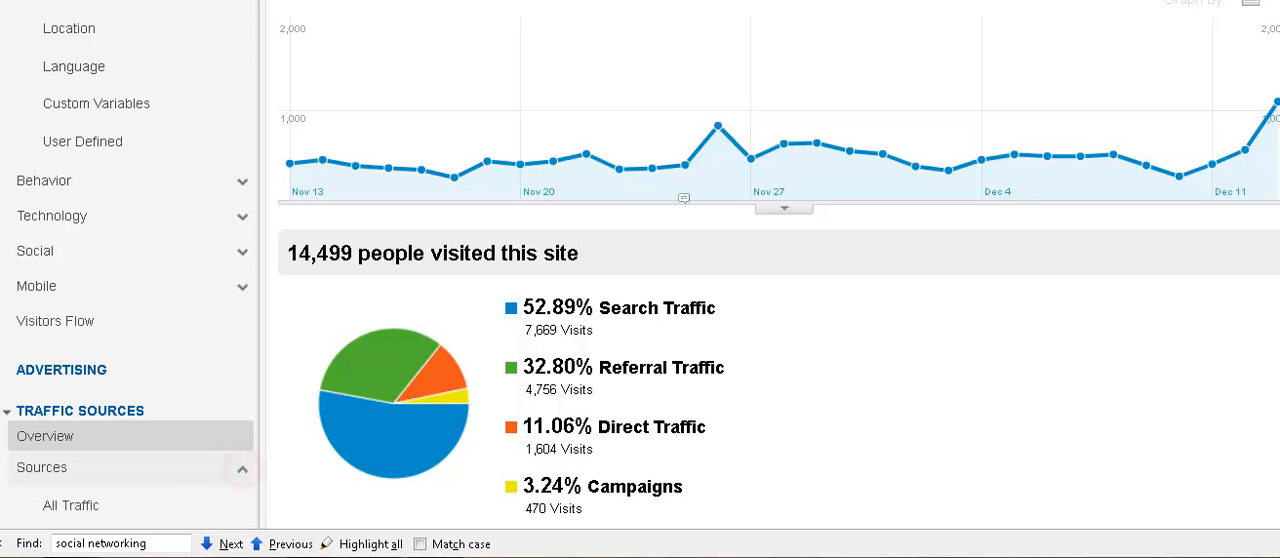
# Step: Open All Traffic, showing google/organic 6,872 and stumbleupon.com referral 3,335 visits
pyautogui.click(70, 505)
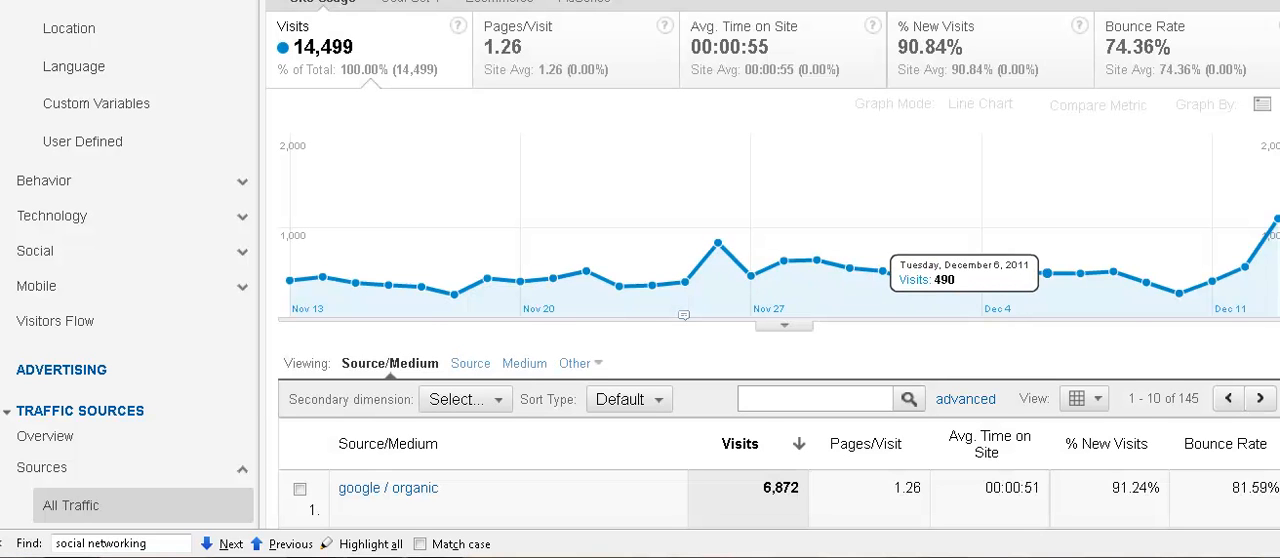
pyautogui.scroll(-3)
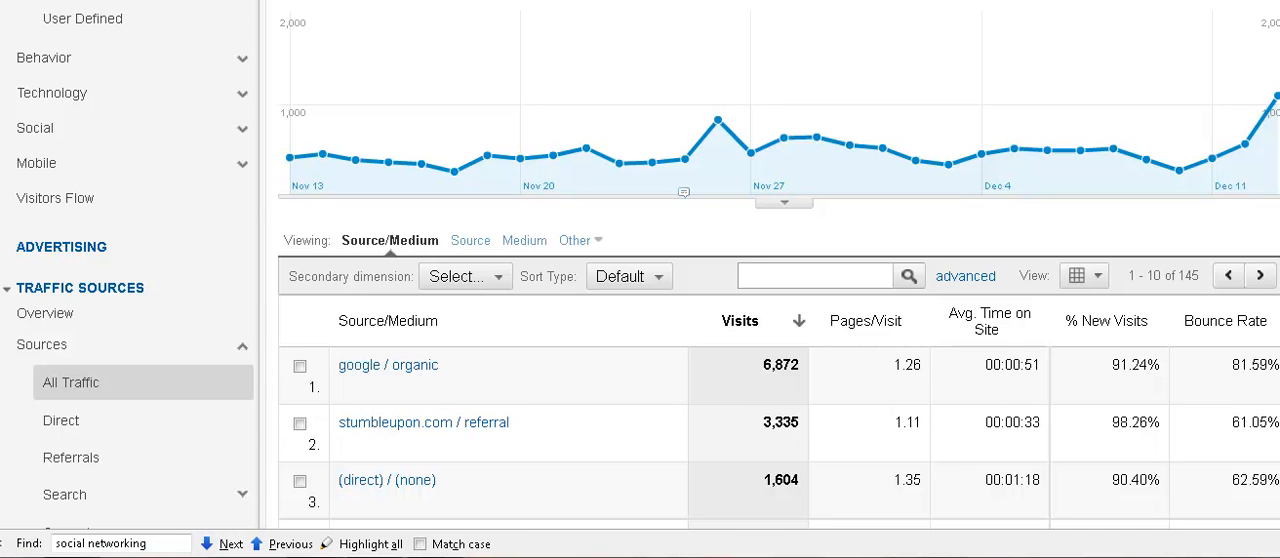
pyautogui.doubleClick(781, 423)
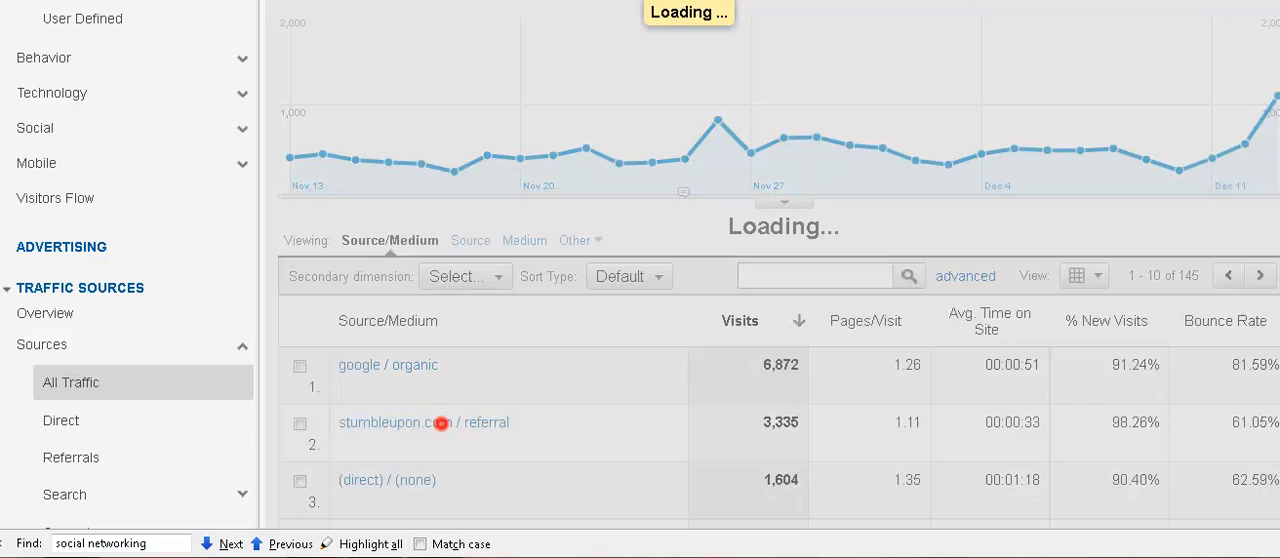
# Step: Drill into stumbleupon.com / referral: 3,335 visits, 61.05% bounce rate, spiking late November
pyautogui.click(403, 422)
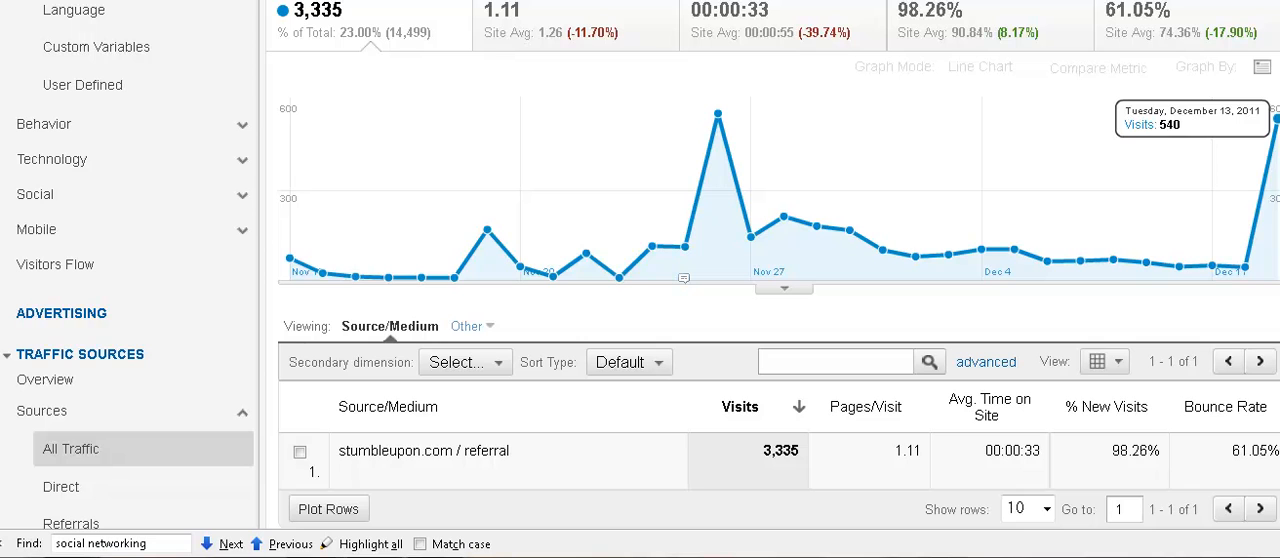
pyautogui.moveTo(1216, 262)
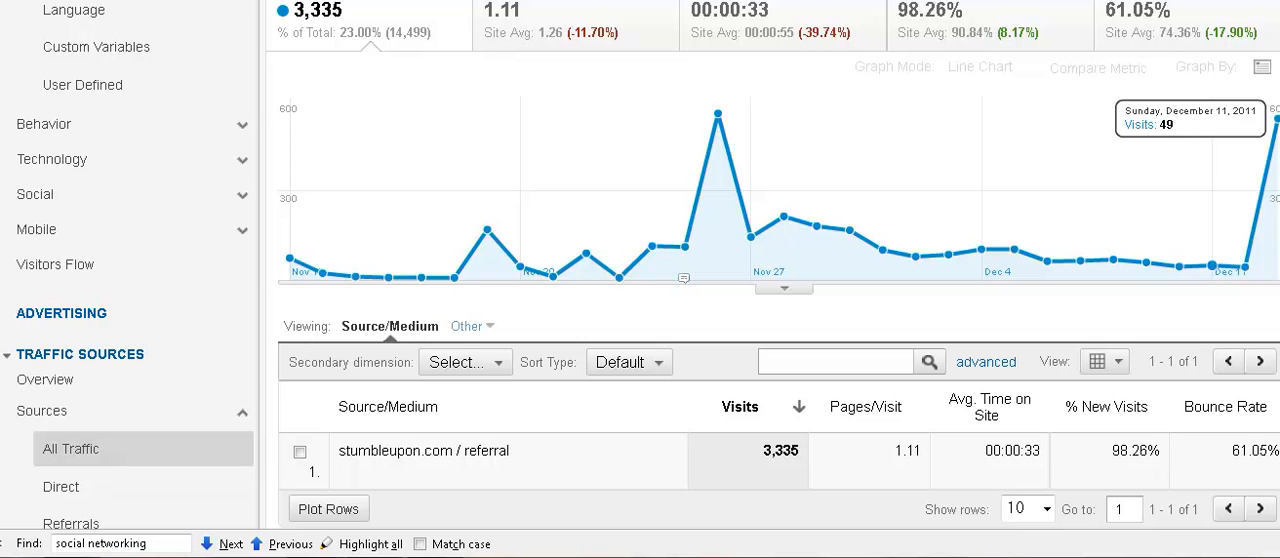
pyautogui.moveTo(720, 114)
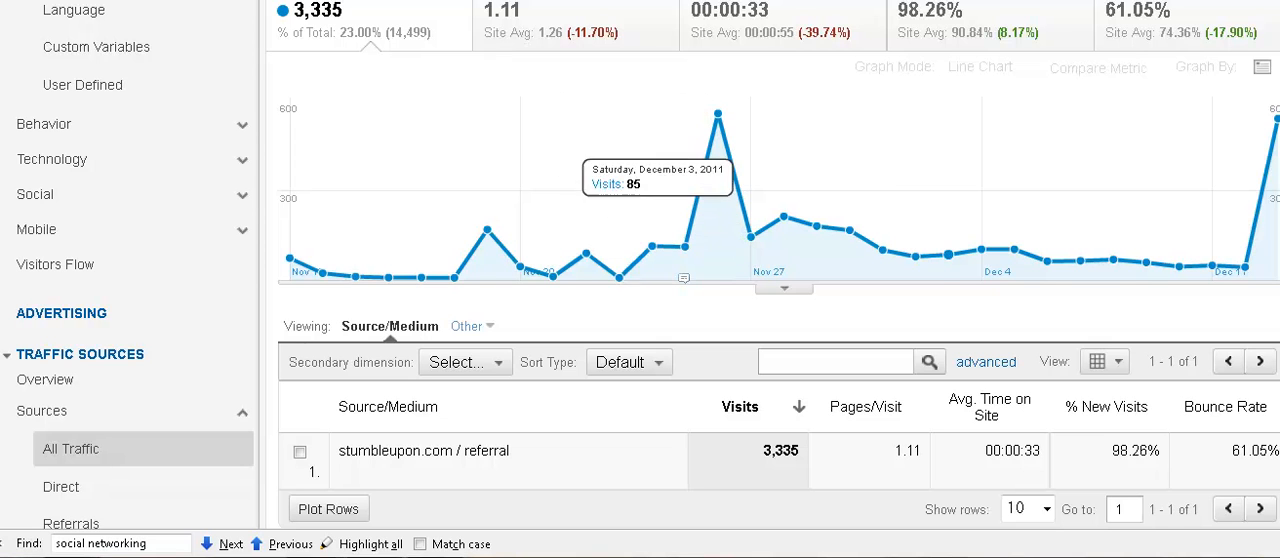
pyautogui.moveTo(1278, 119)
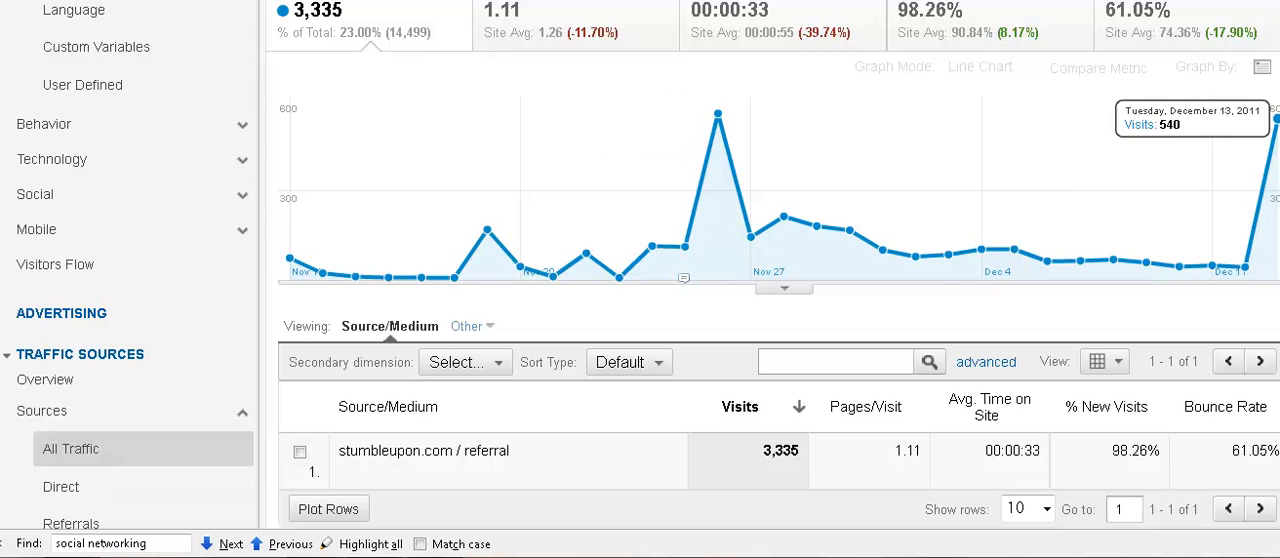
pyautogui.moveTo(720, 112)
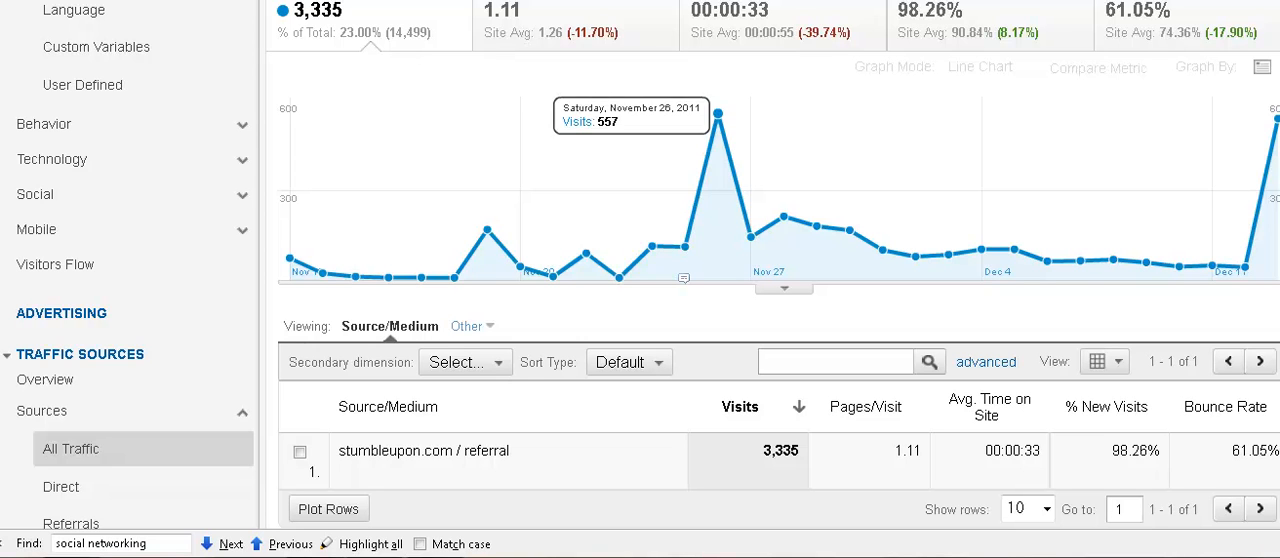
pyautogui.moveTo(1275, 120)
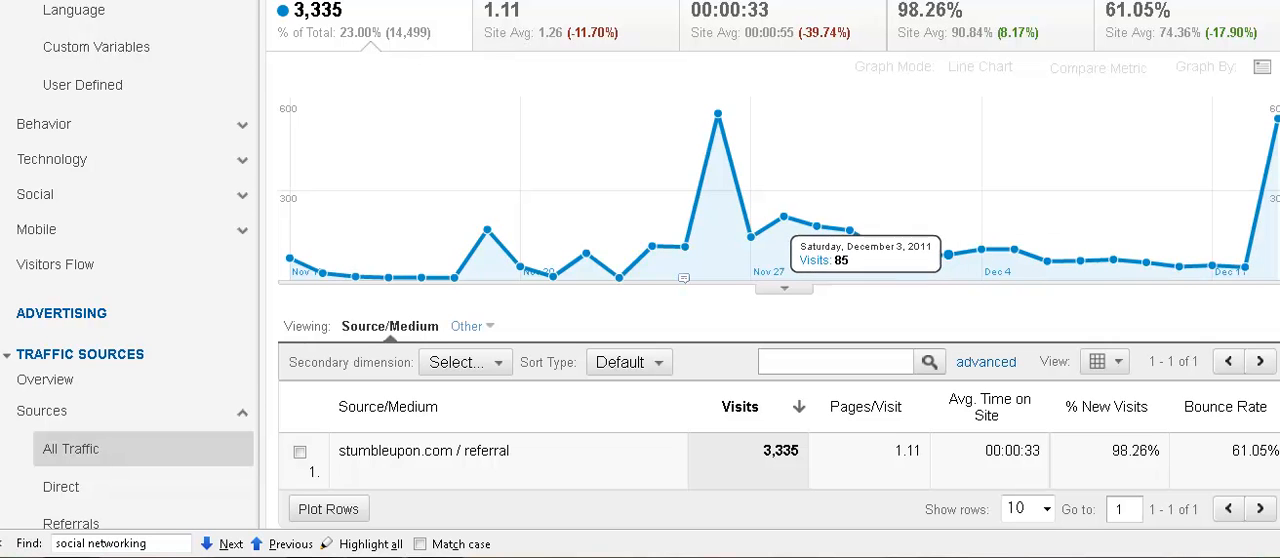
pyautogui.moveTo(486, 230)
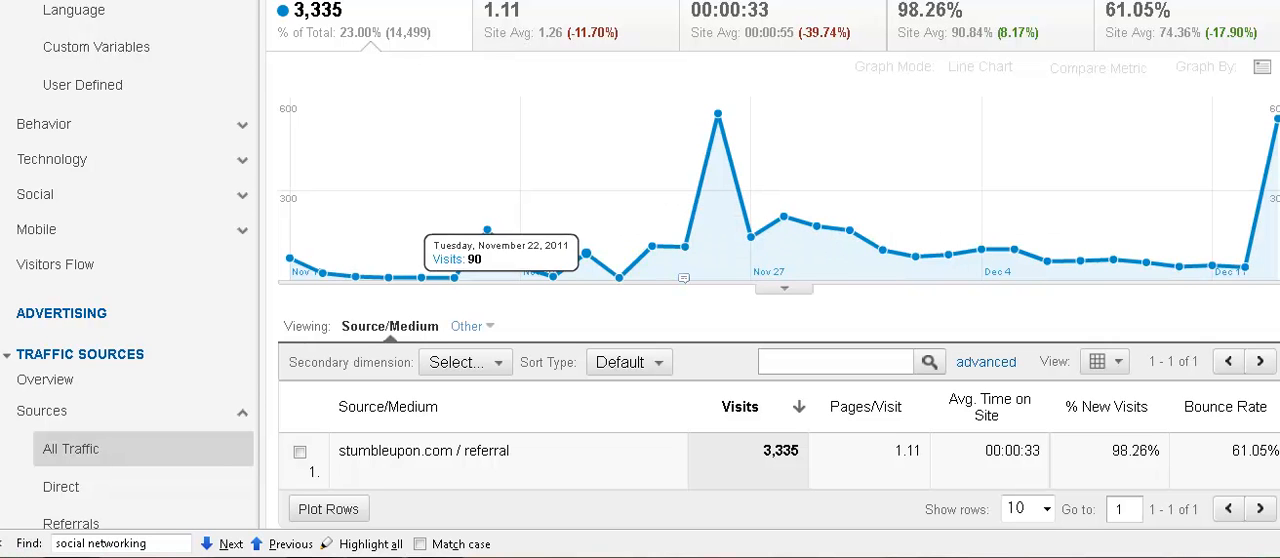
pyautogui.moveTo(717, 113)
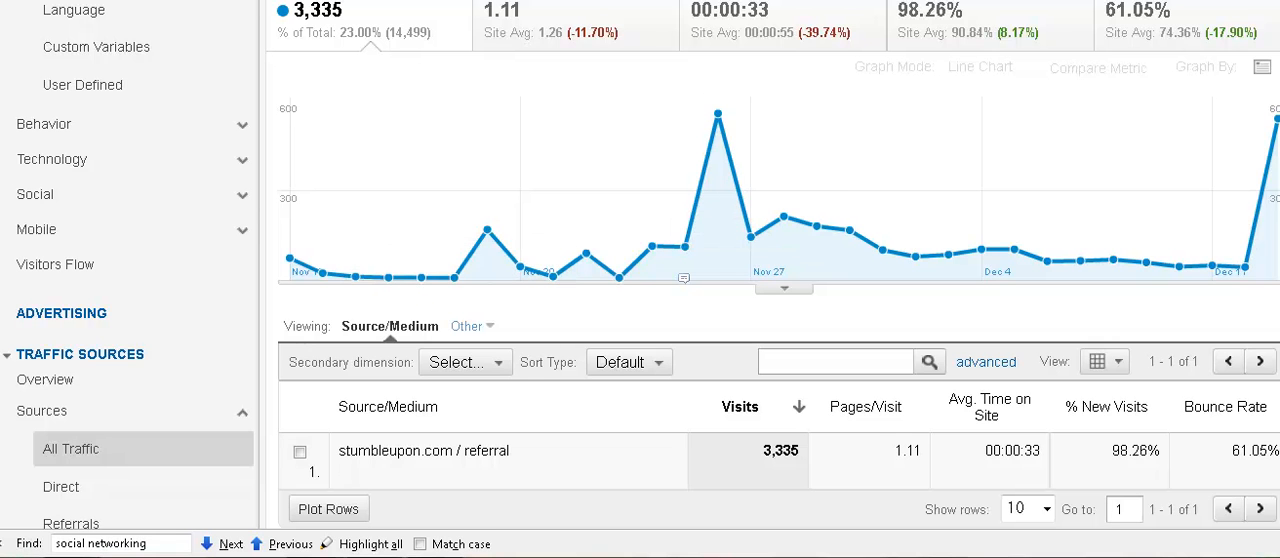
pyautogui.scroll(3)
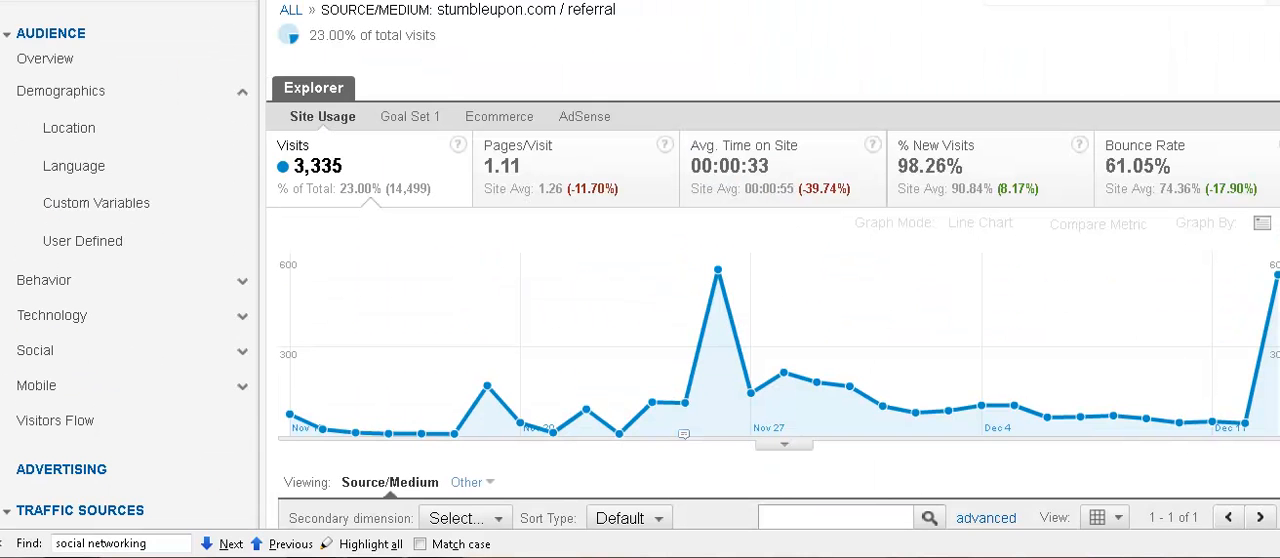
pyautogui.scroll(-3)
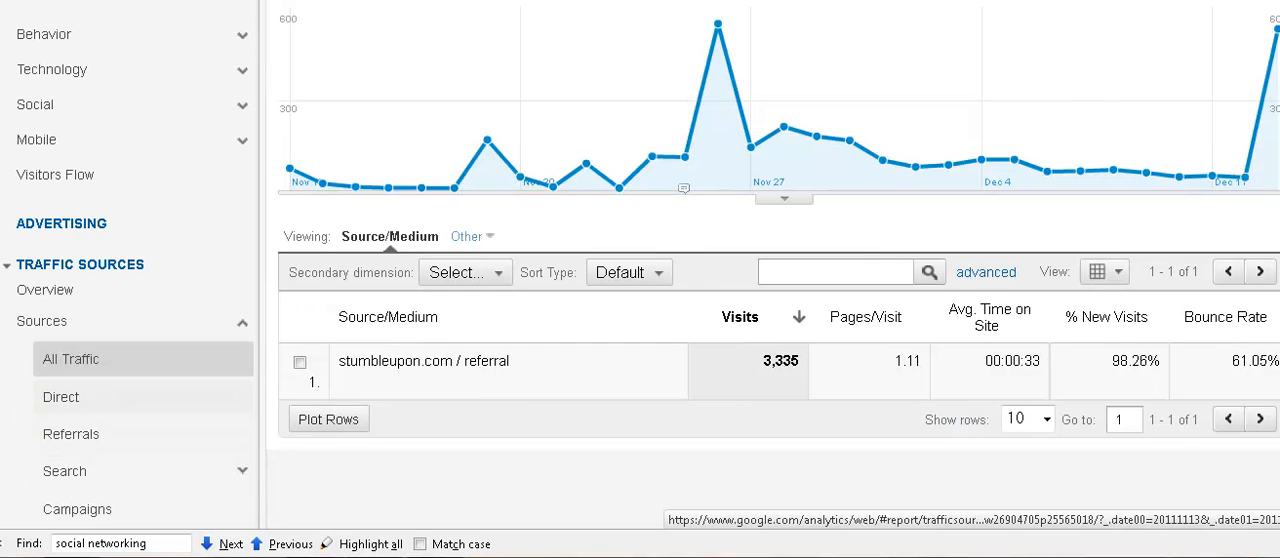
# Step: Show Direct traffic landing pages (1,604 visits), led by /2011/10/augmented-reality/ with 158
pyautogui.click(61, 397)
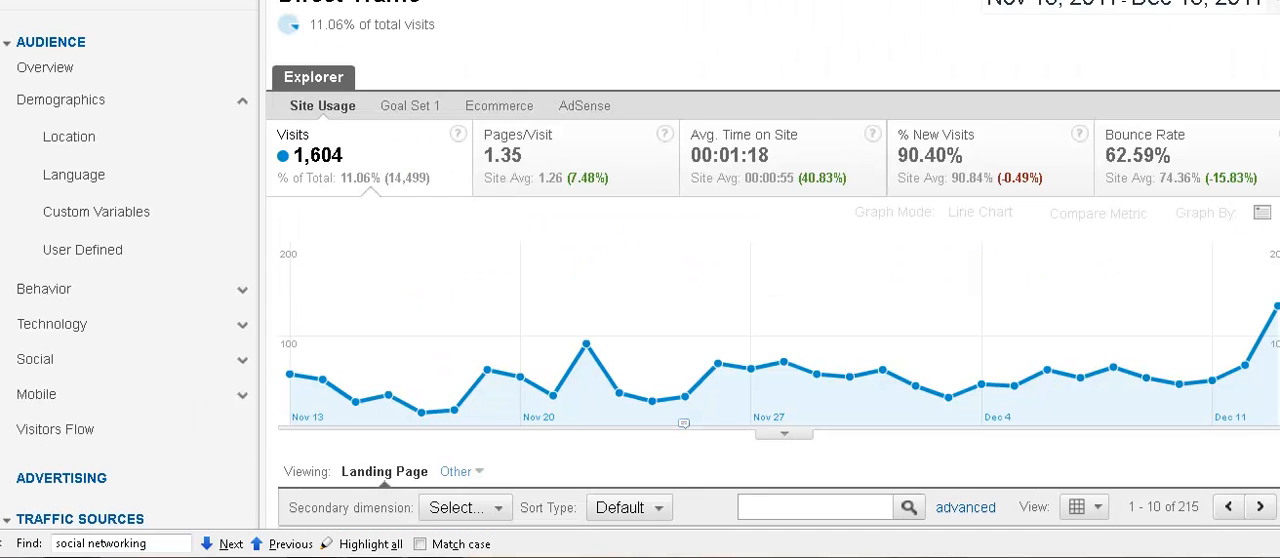
pyautogui.scroll(-3)
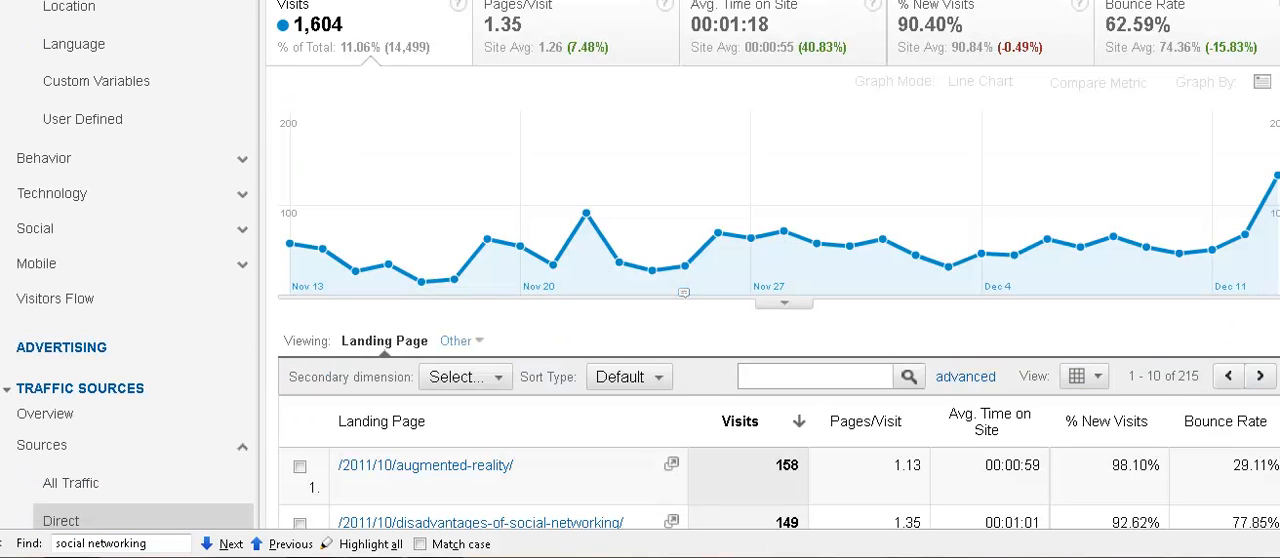